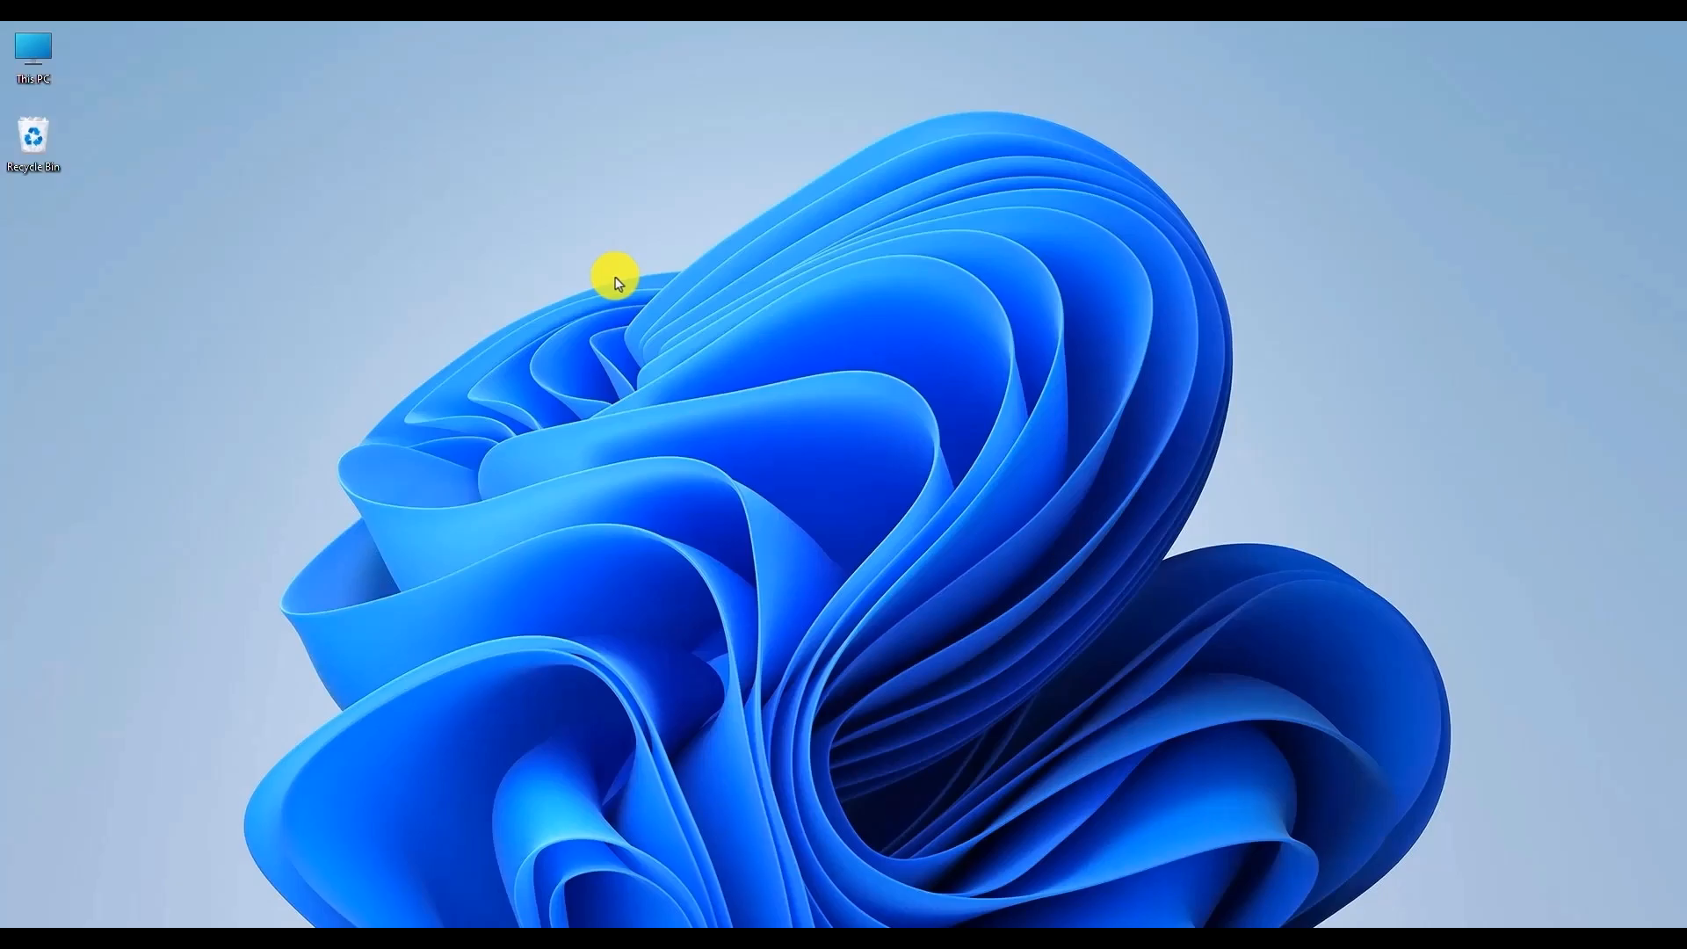
mouse_move(31, 42)
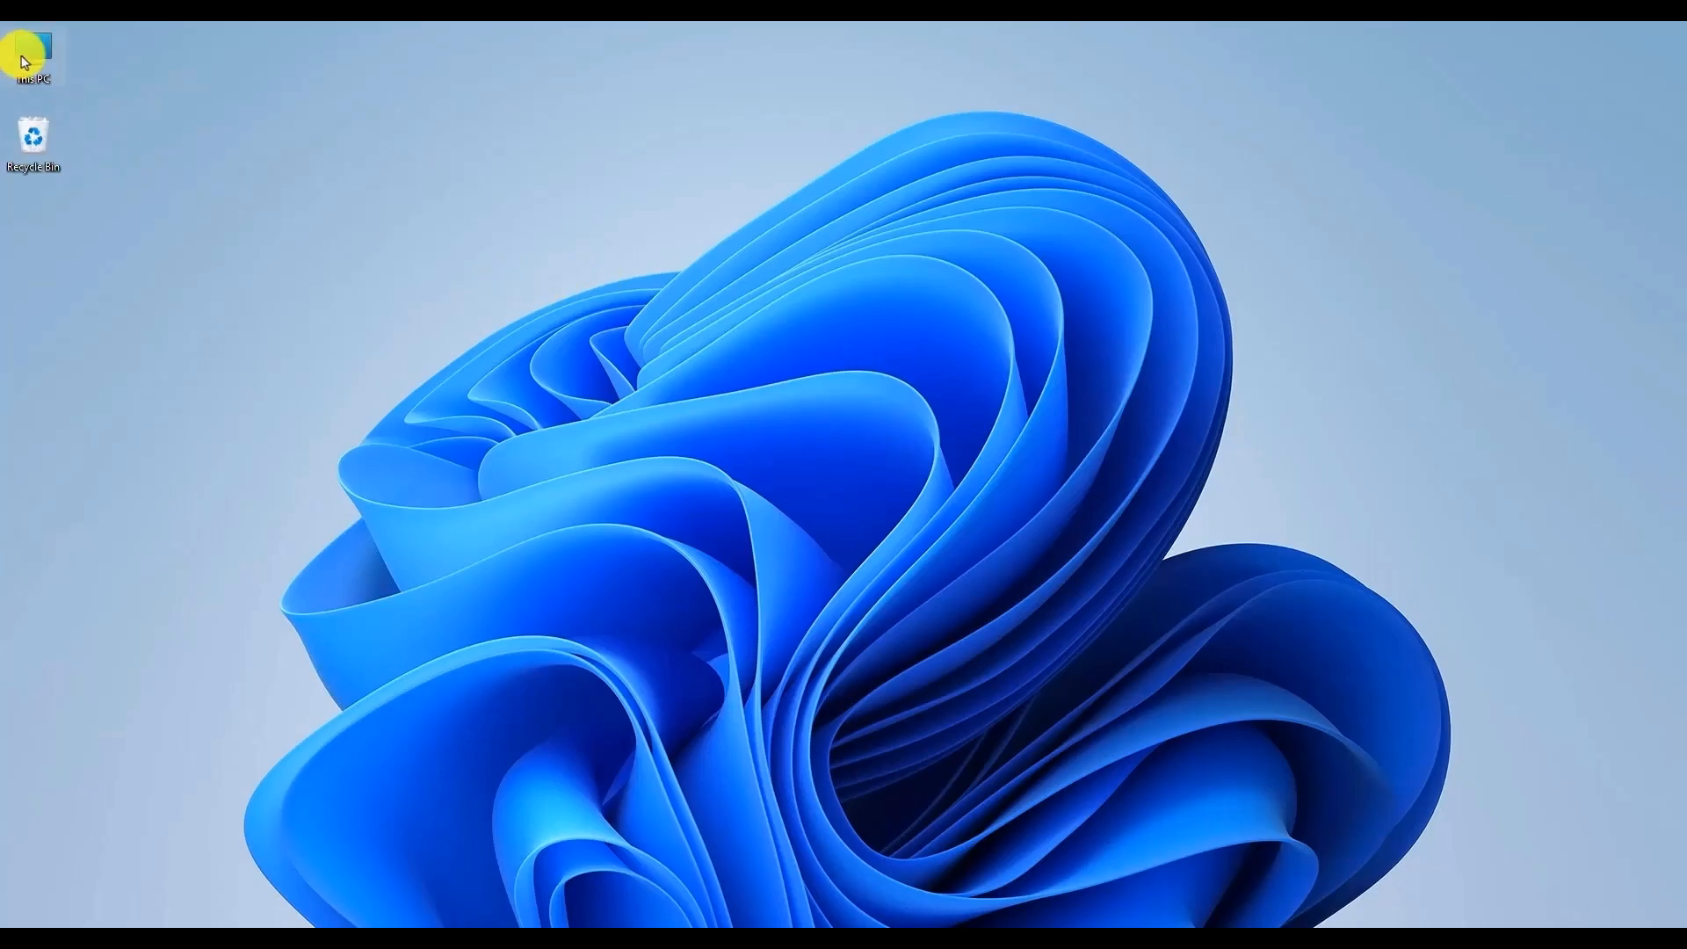
Open This PC in File Explorer, go to Pictures and select the Wp folder
double_click(33, 48)
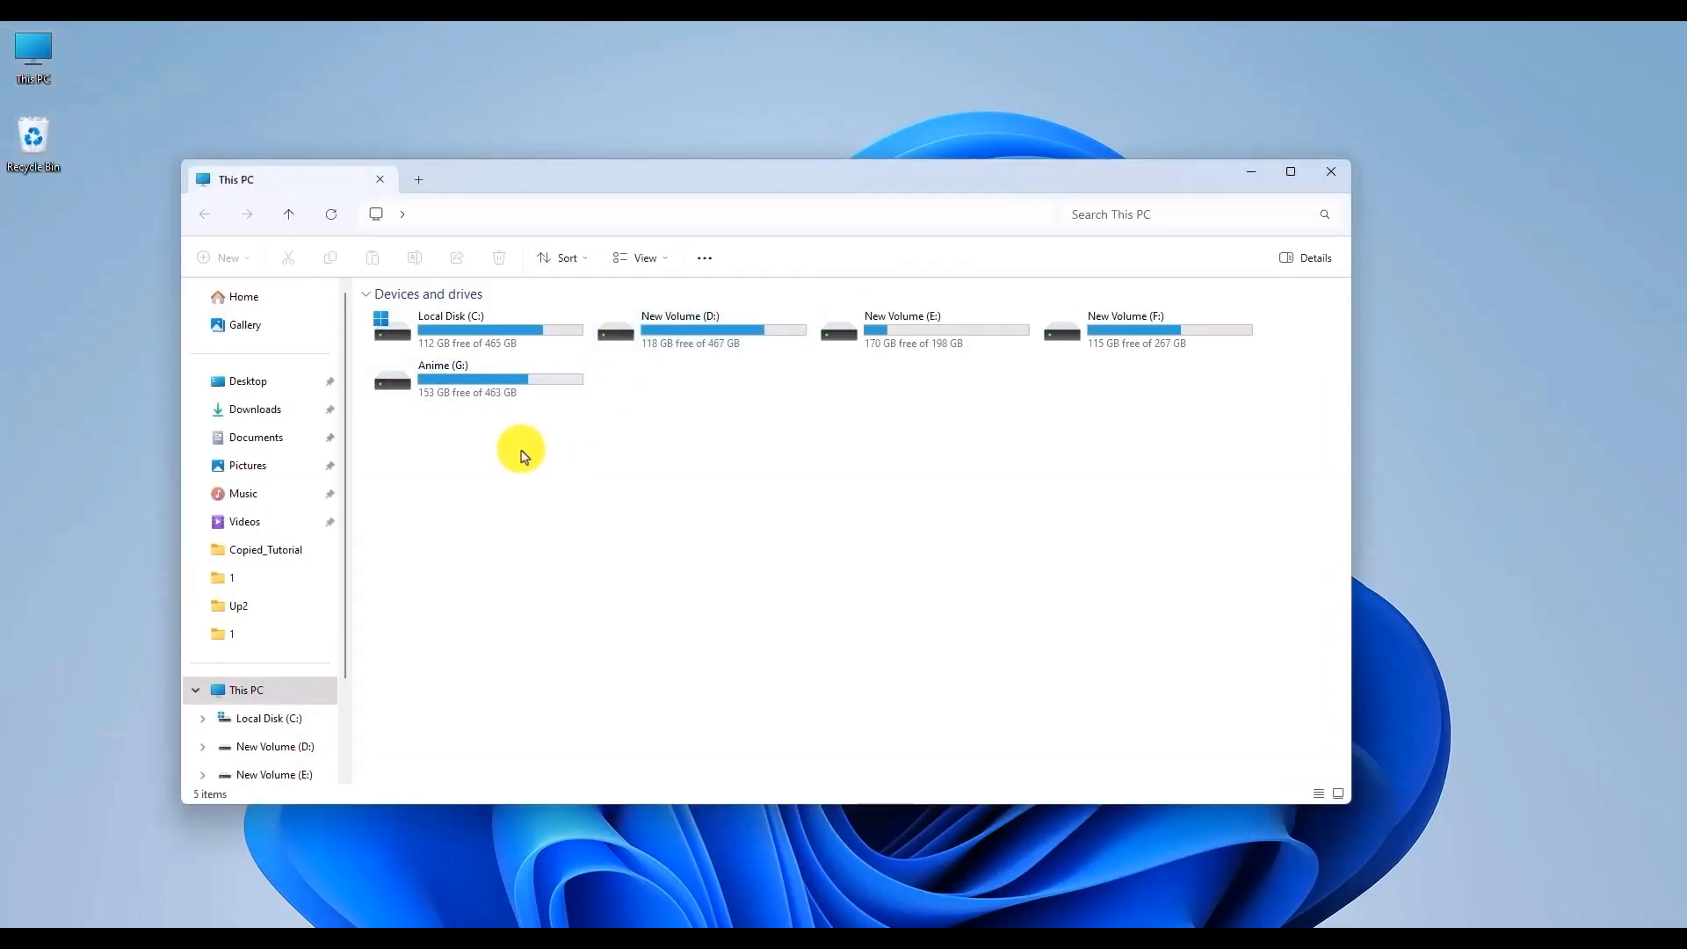
click(247, 465)
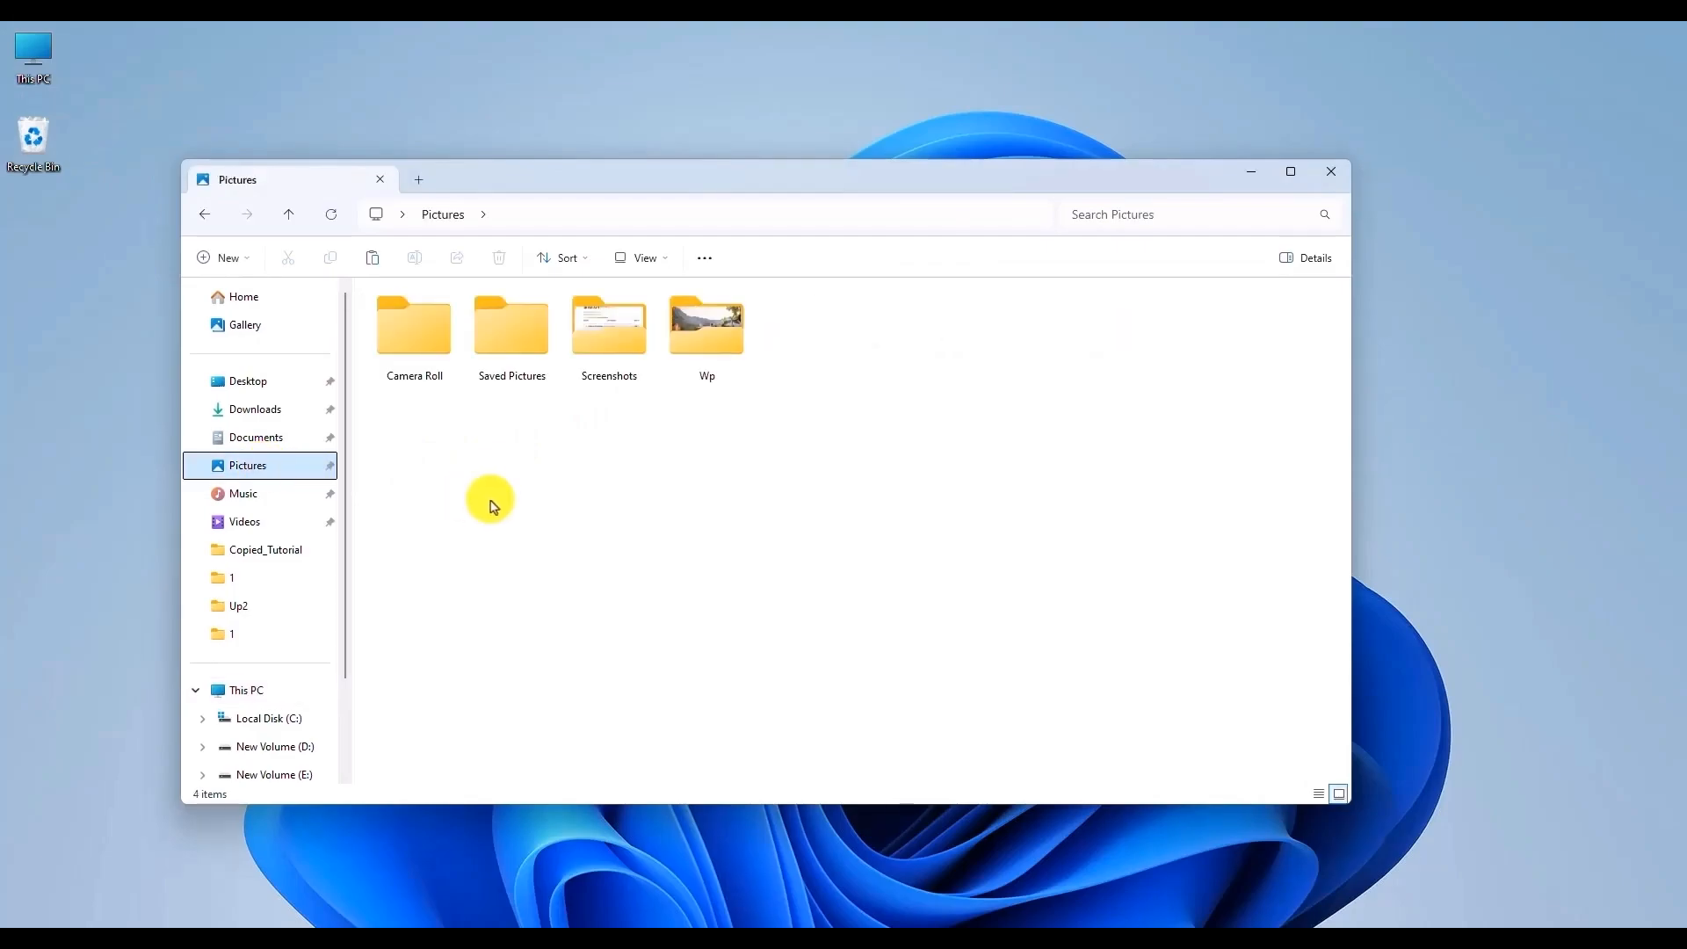
mouse_move(765, 290)
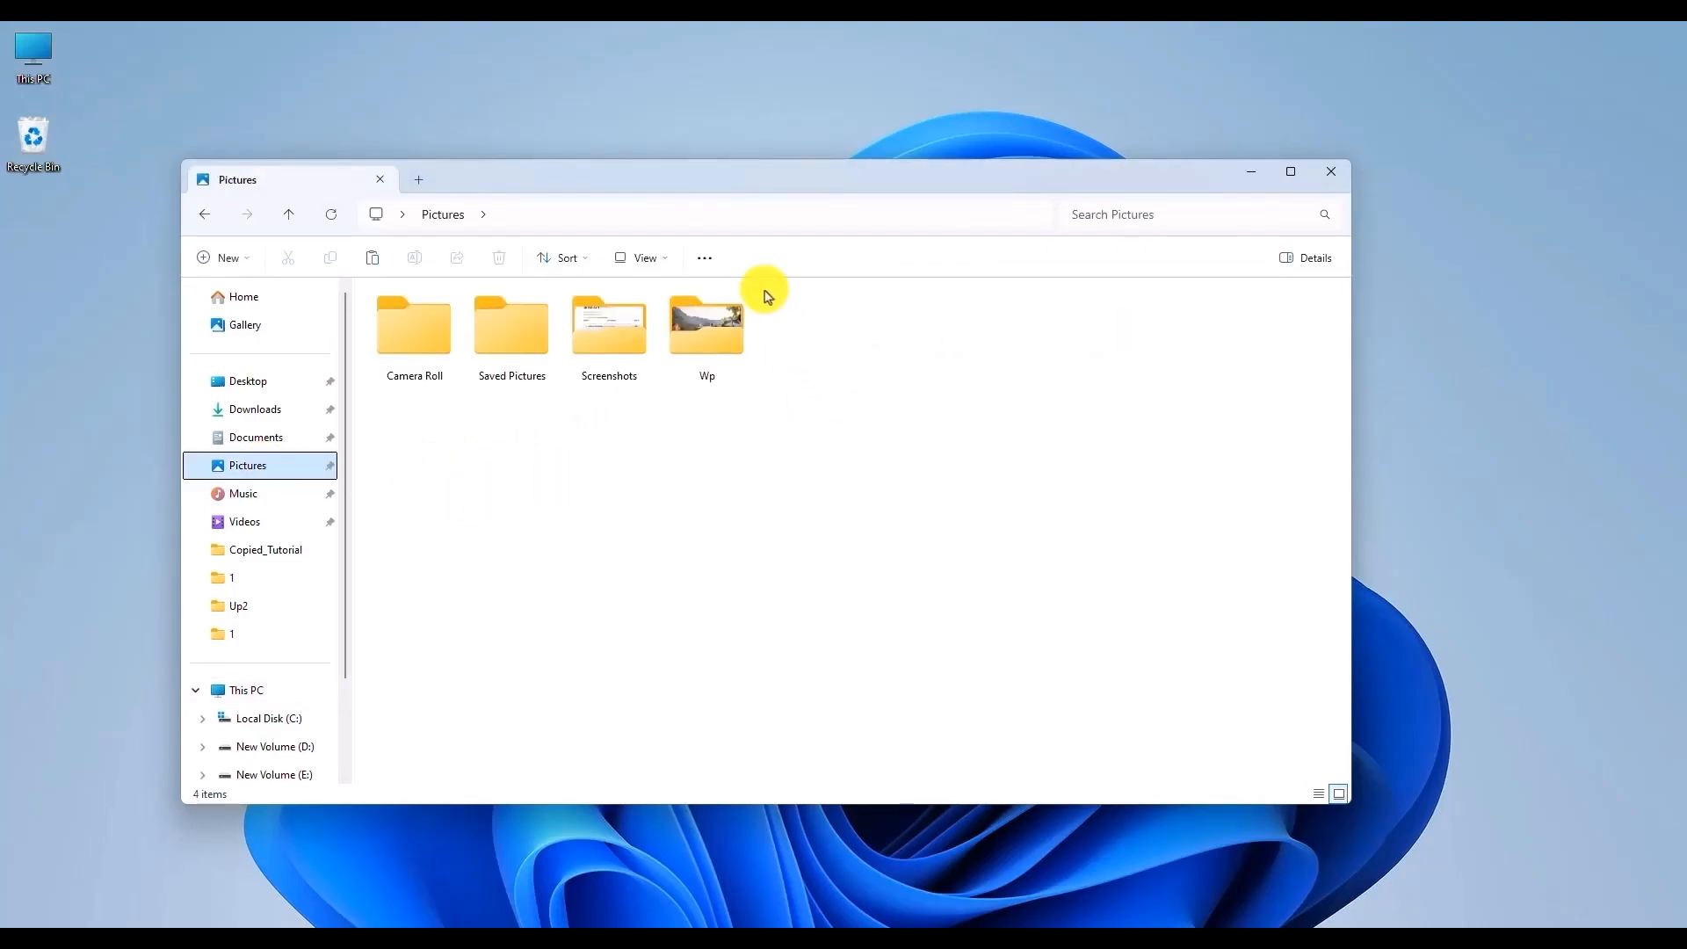
click(706, 327)
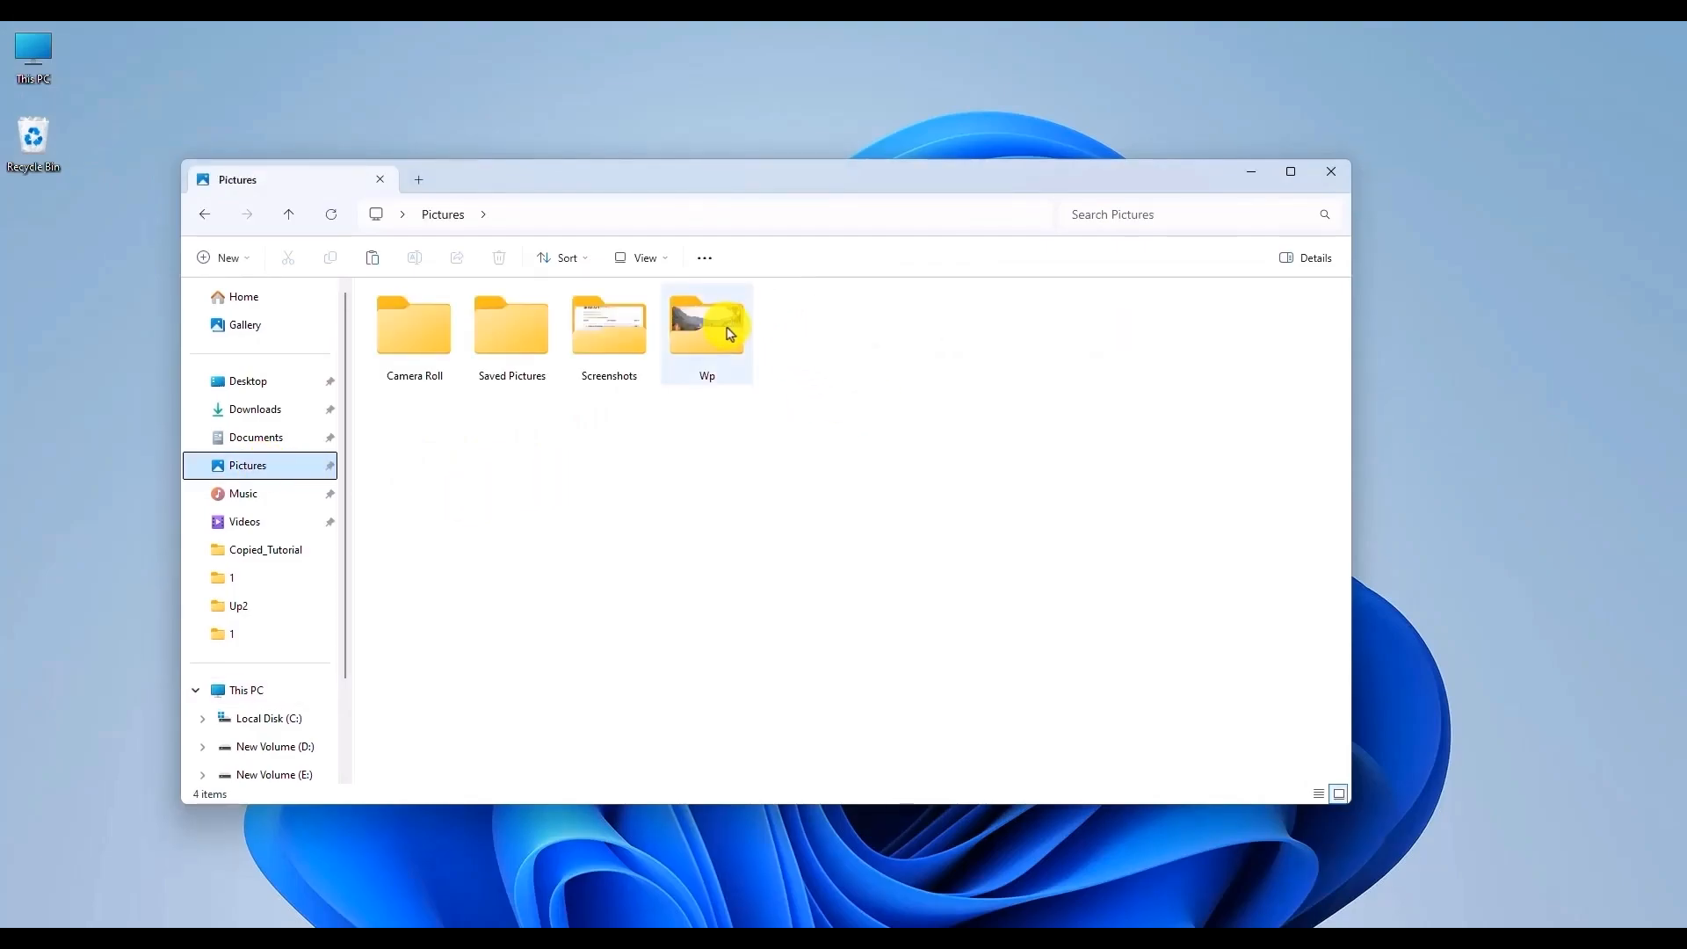
double_click(707, 327)
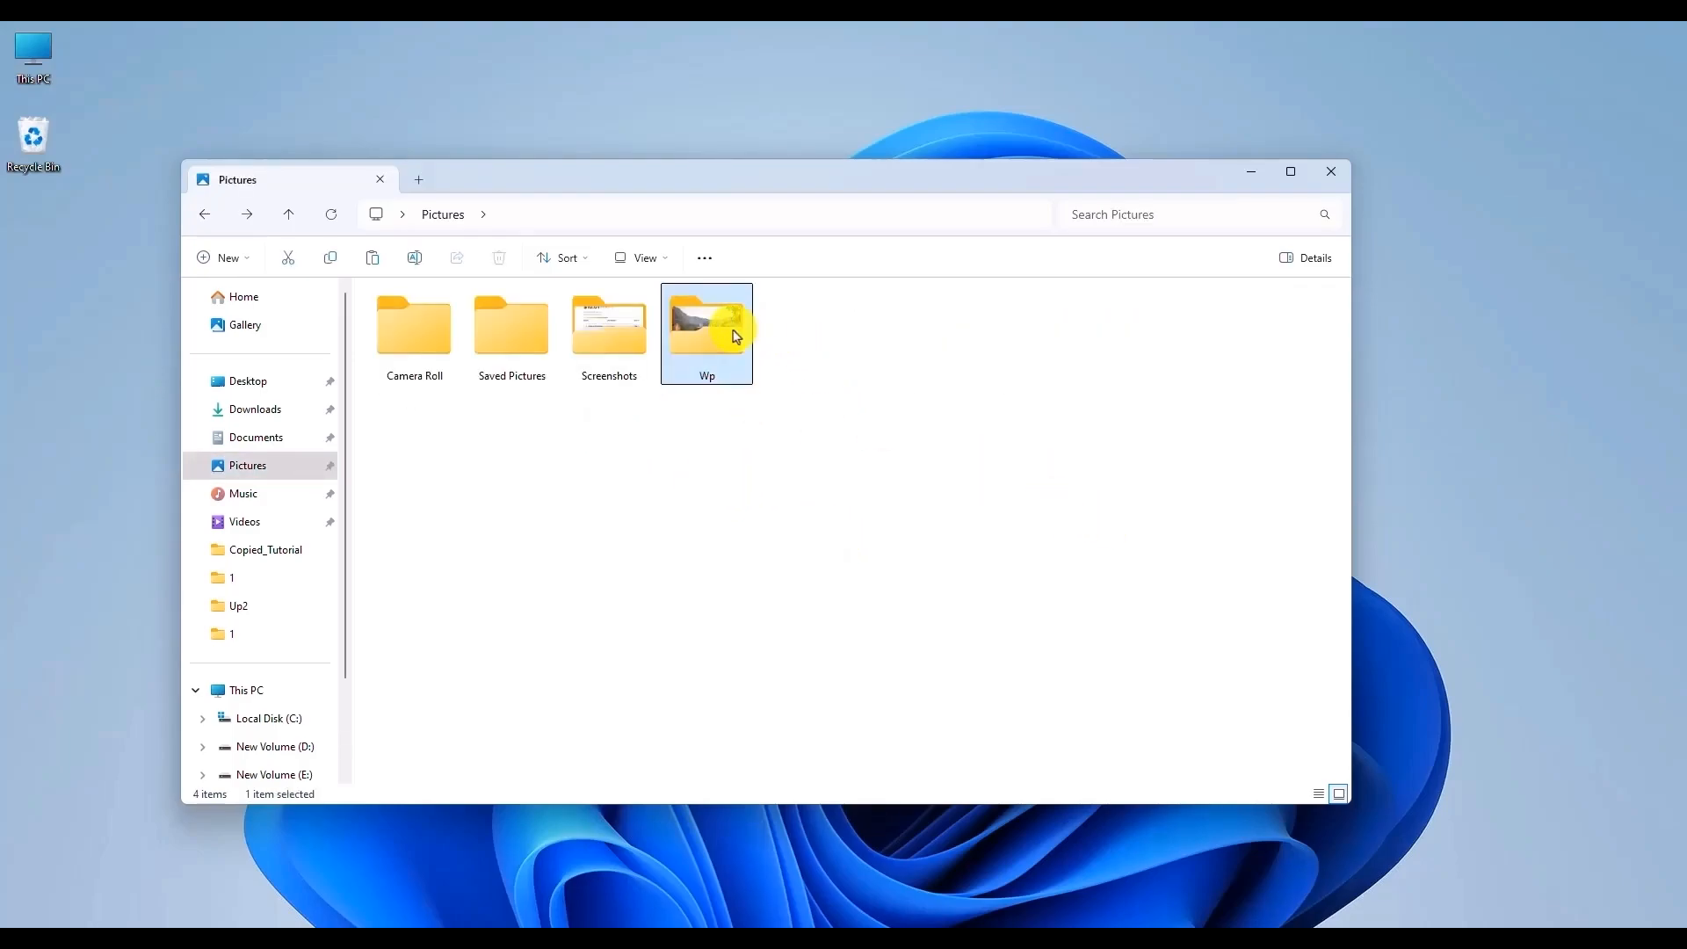
Open the Wp folder's photos, browse from the orange van to the mushrooms, then close the viewer
double_click(706, 334)
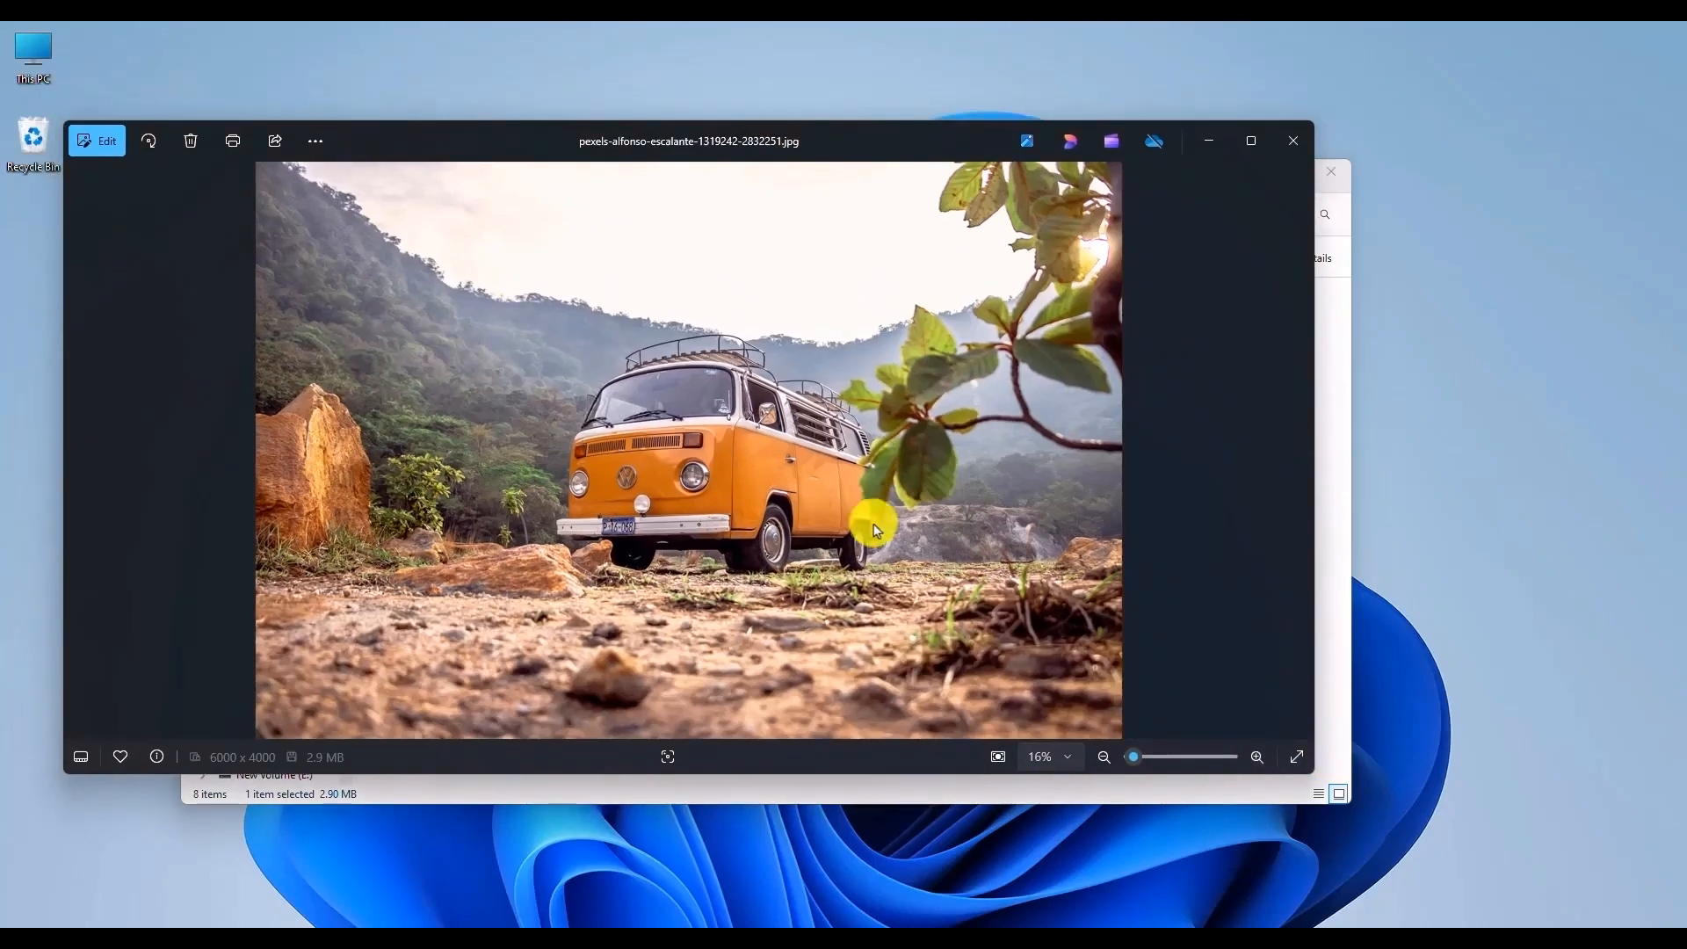
mouse_move(1360, 492)
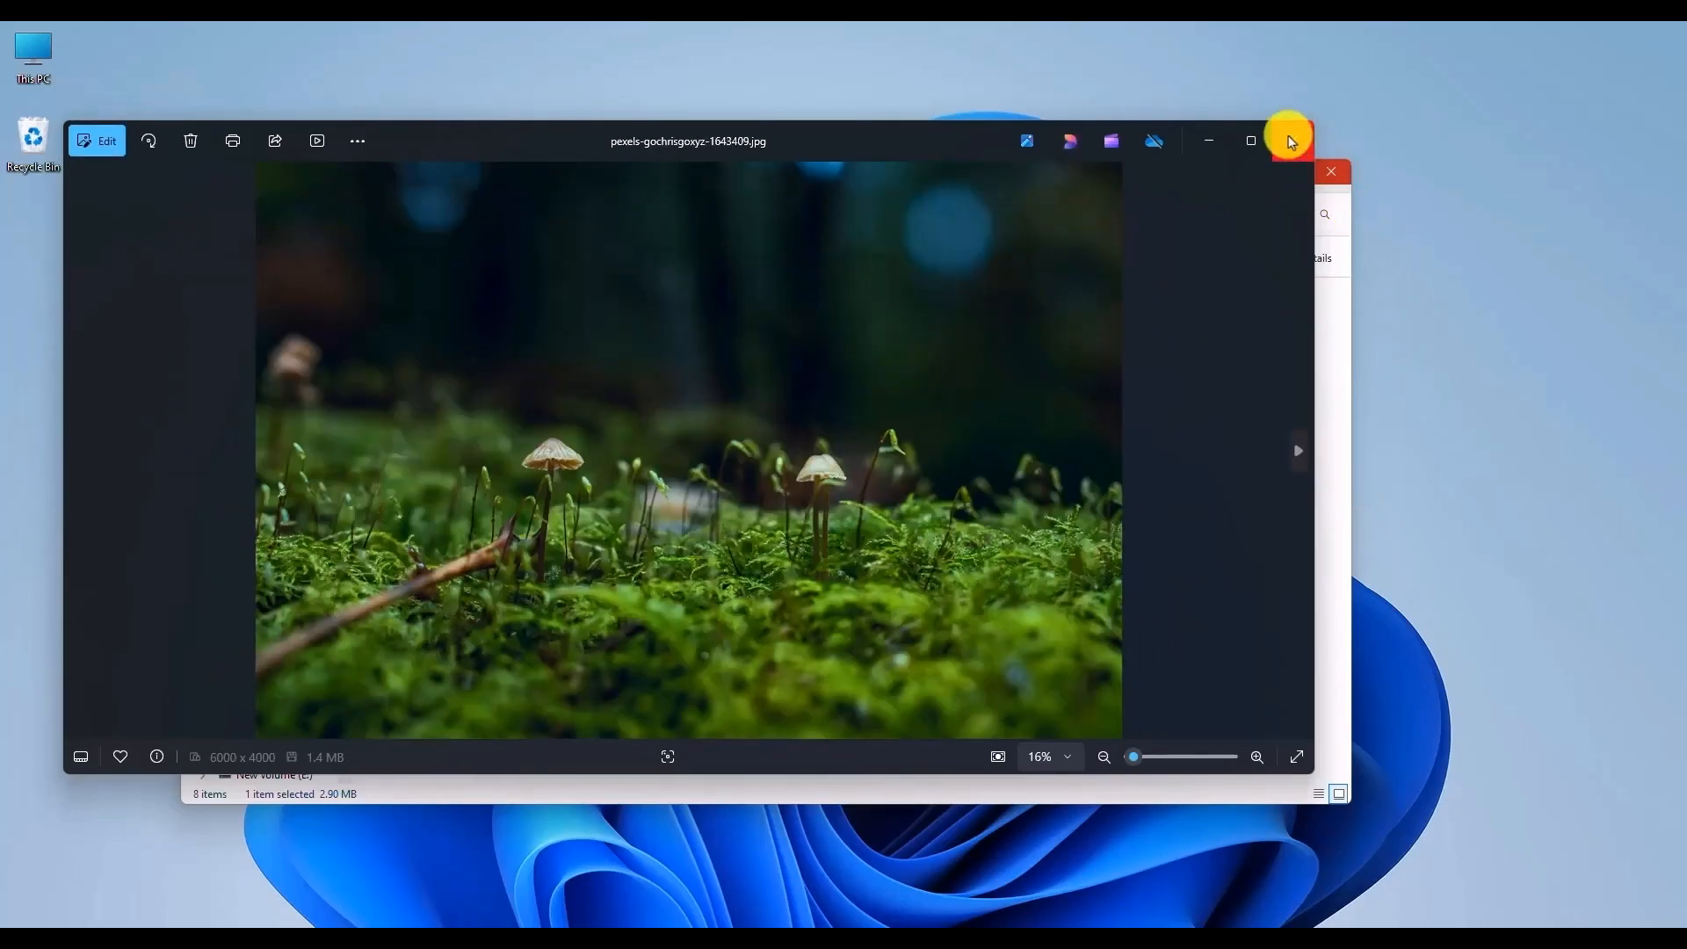
click(1292, 140)
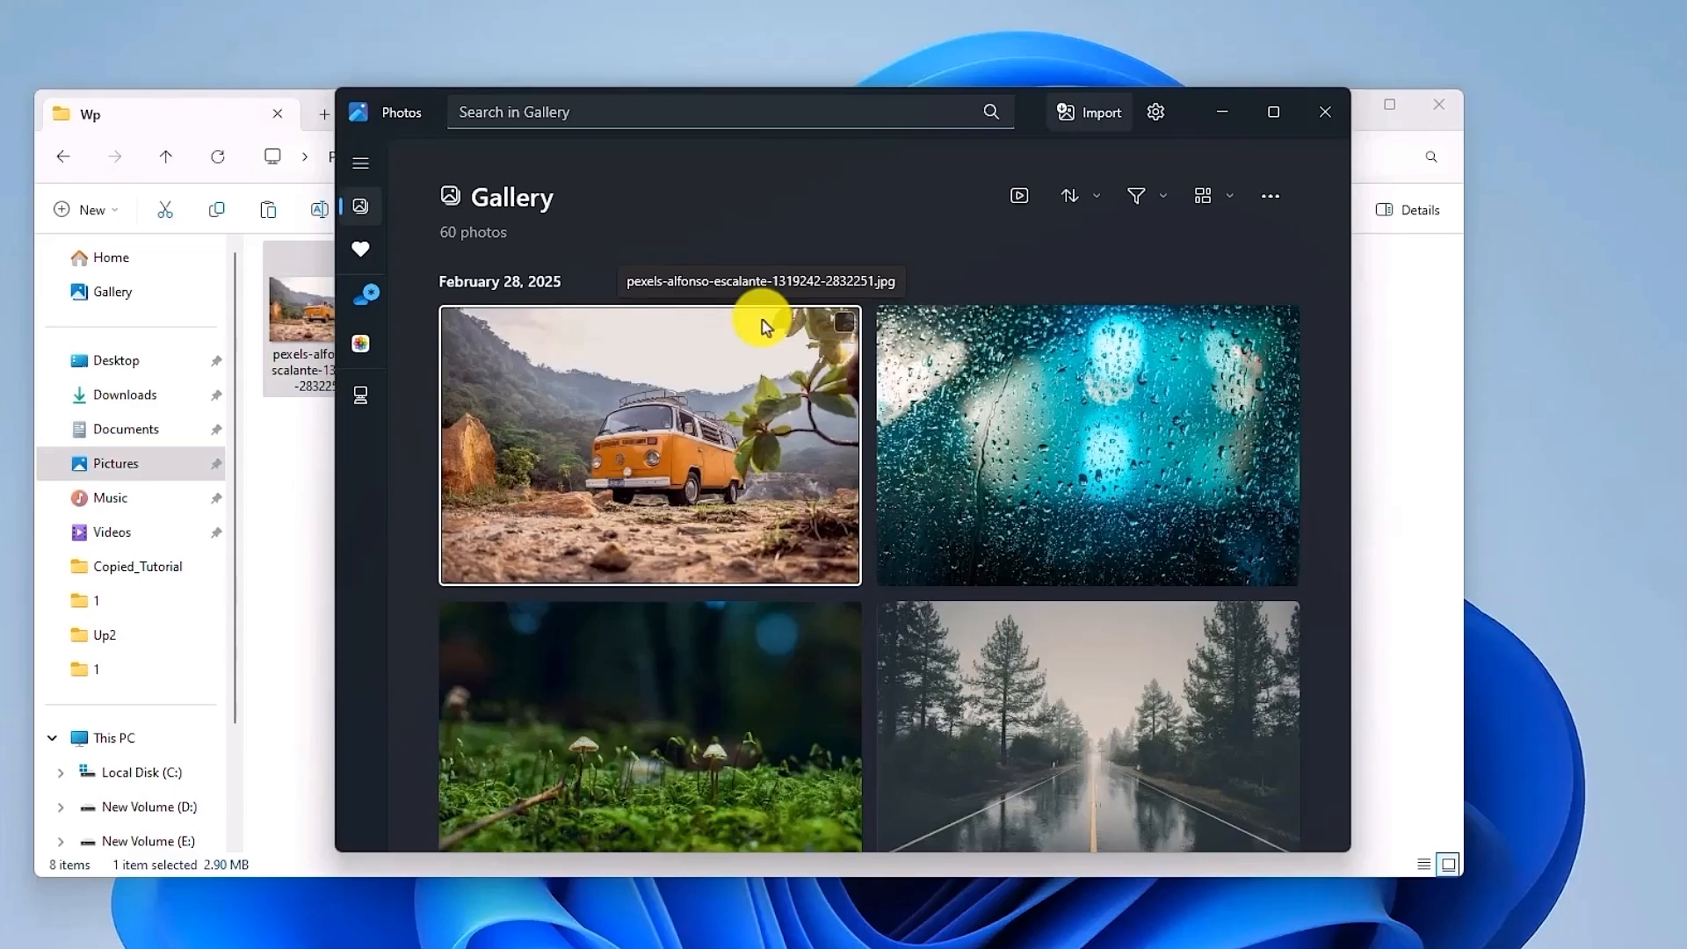
mouse_move(860, 85)
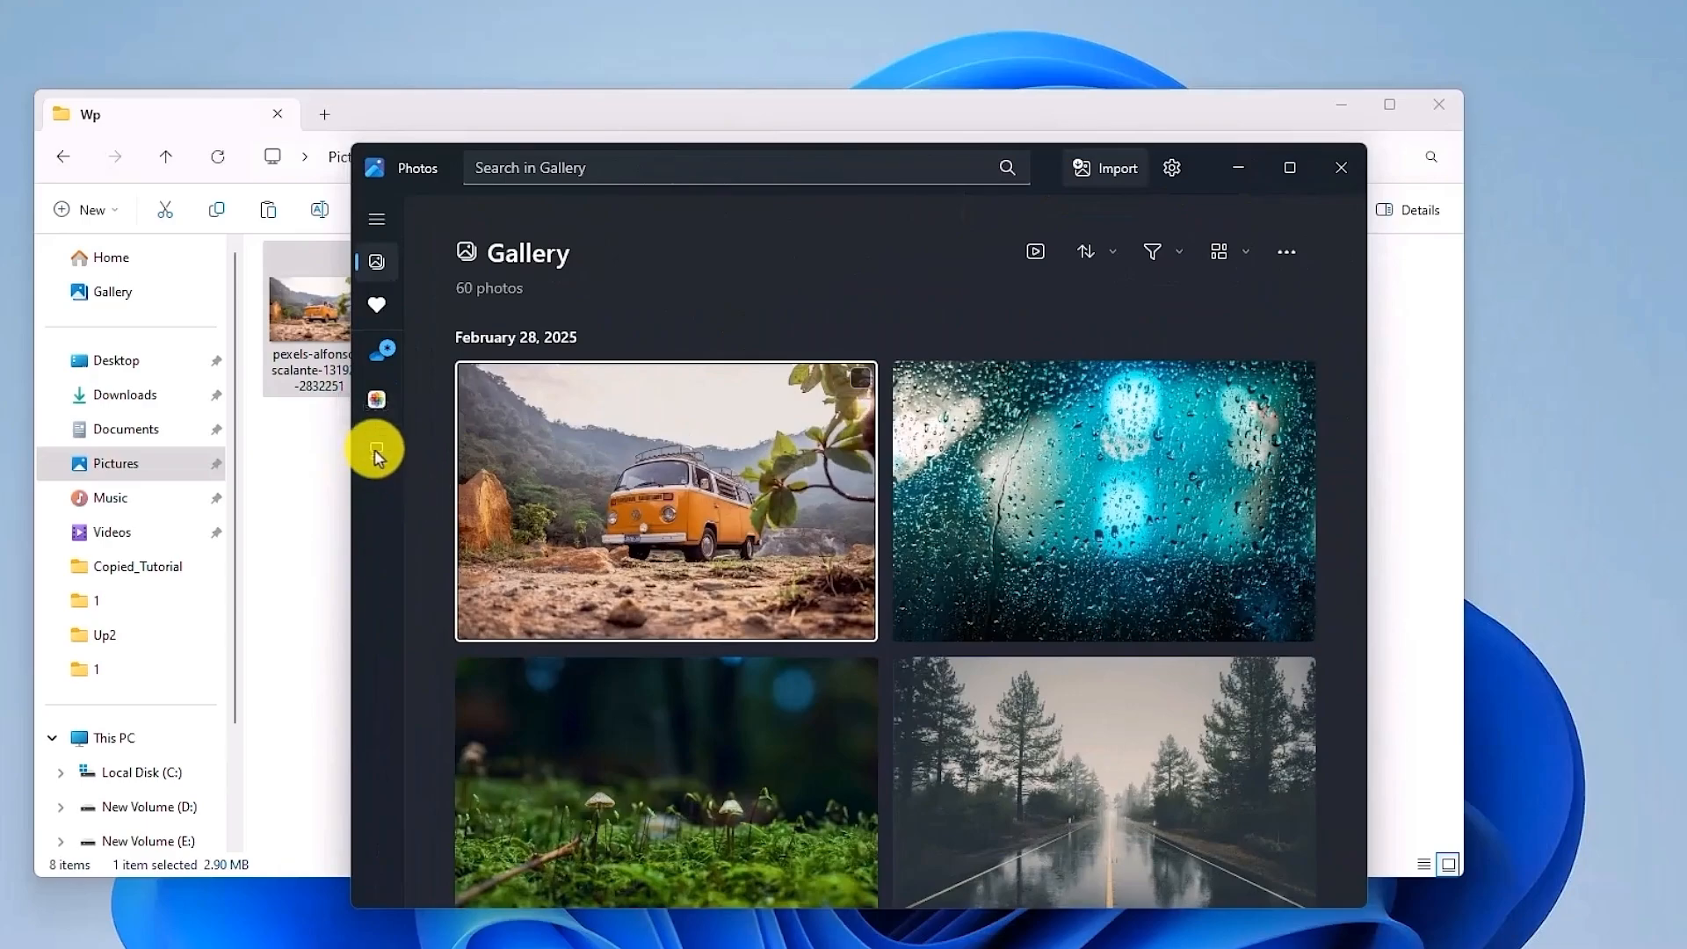
Show only the 8 photos from This PC > Pictures > Wp in Photos
click(376, 450)
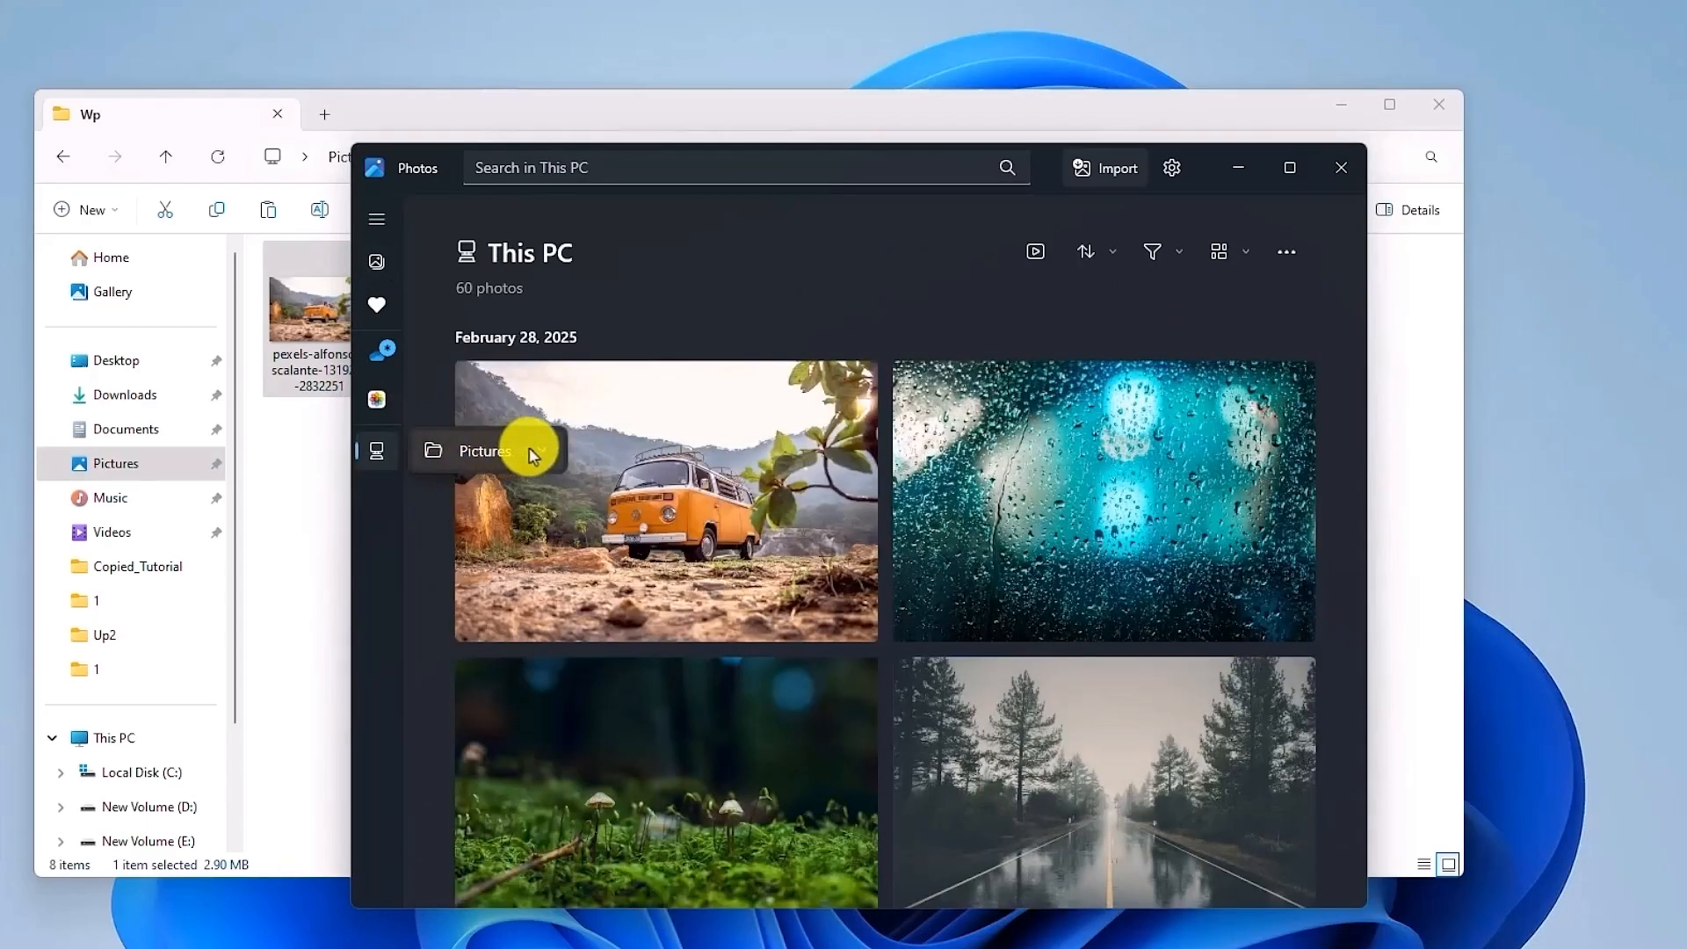
click(486, 451)
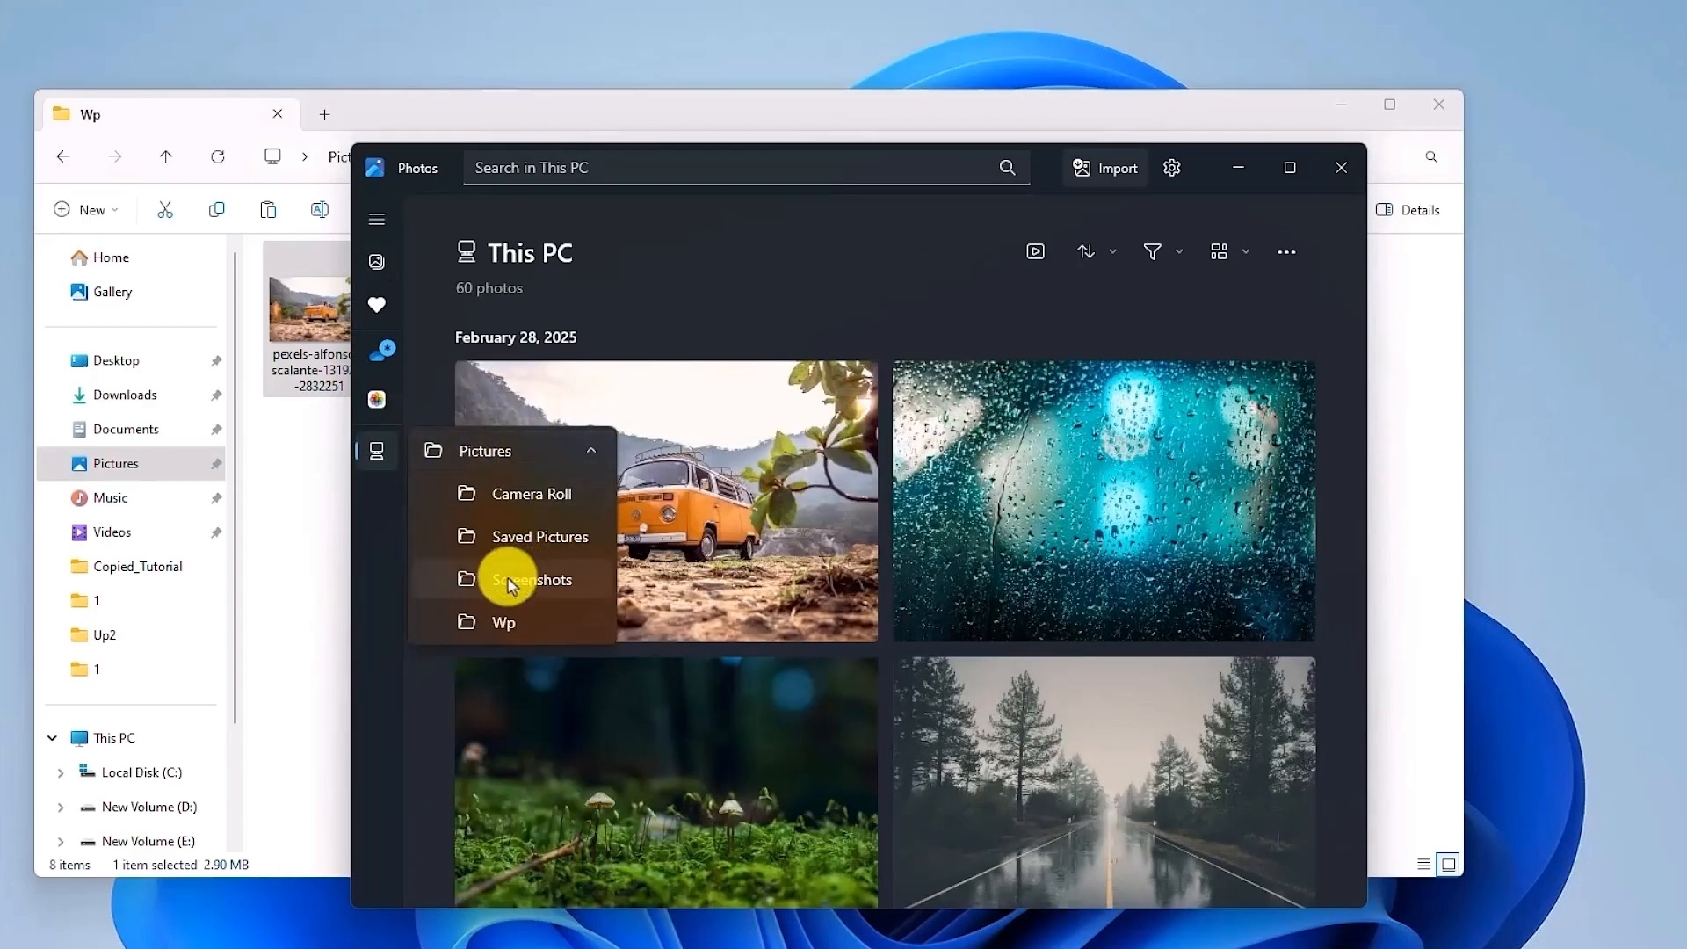
mouse_move(470, 460)
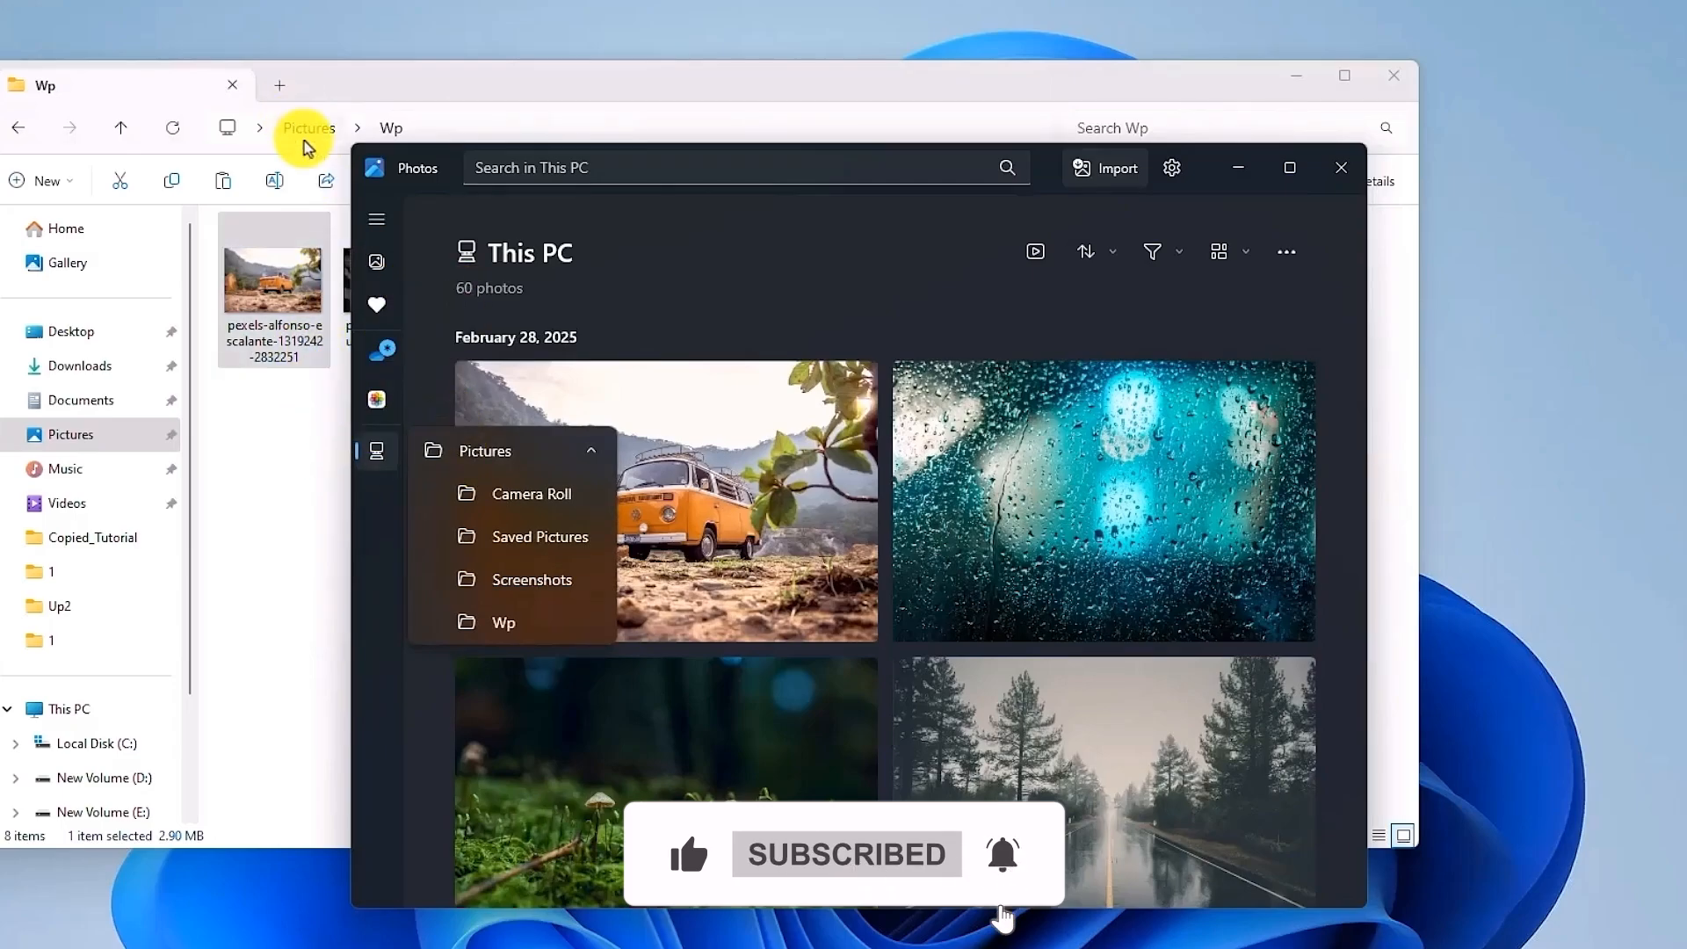
click(306, 128)
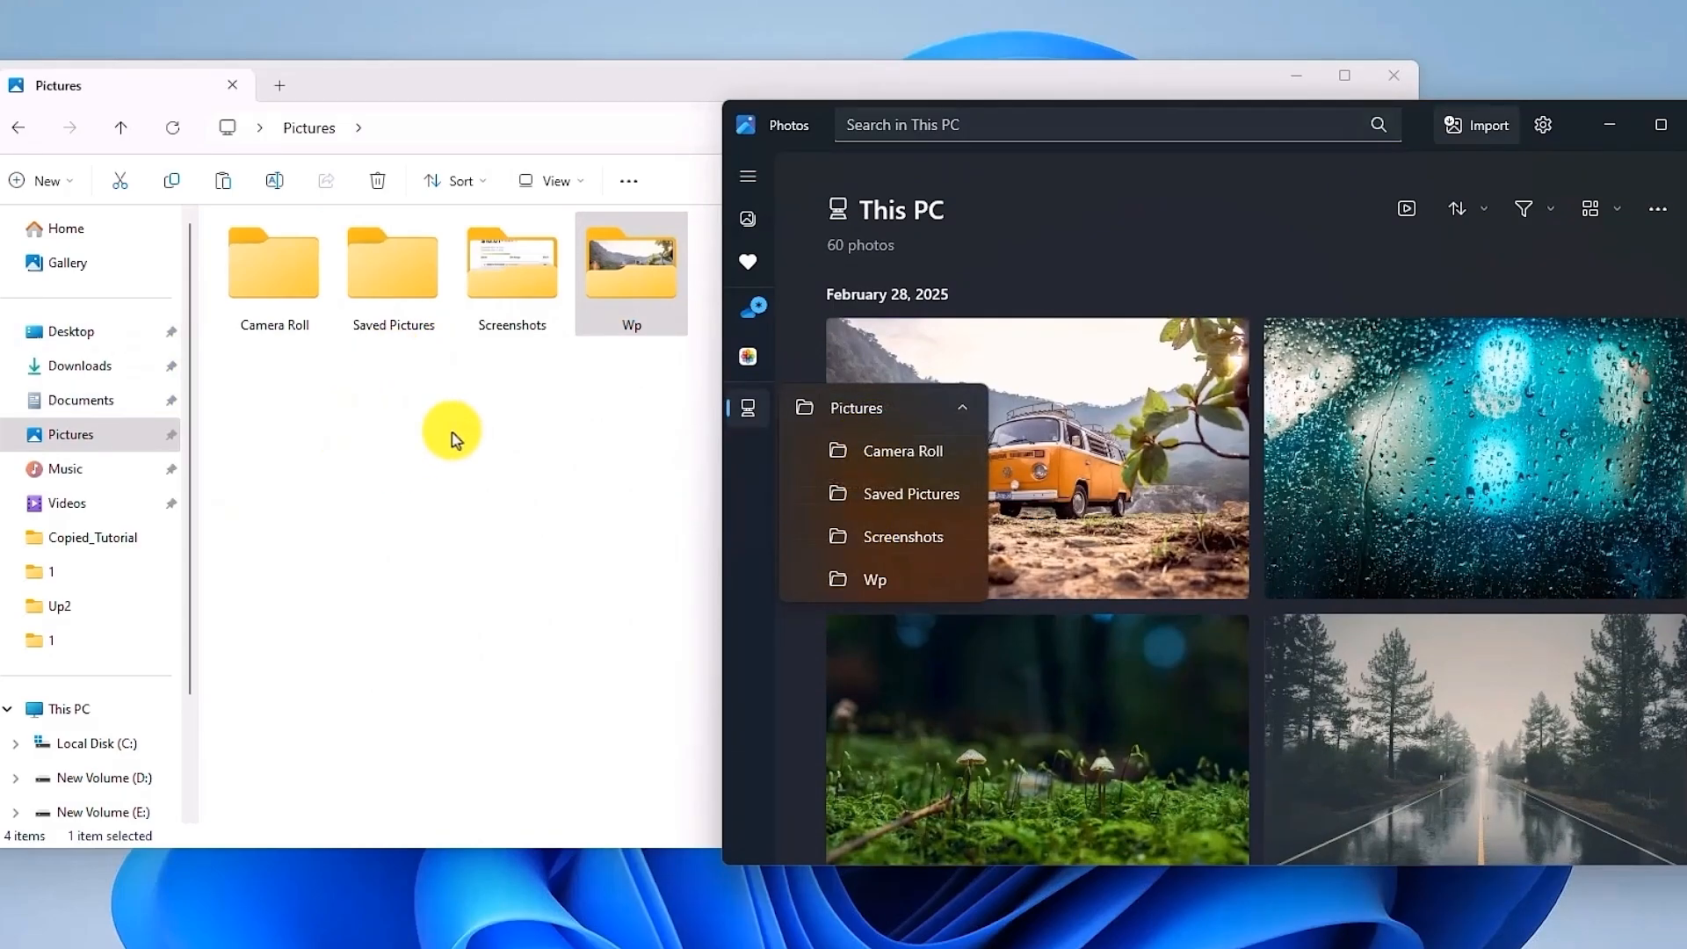
mouse_move(836, 578)
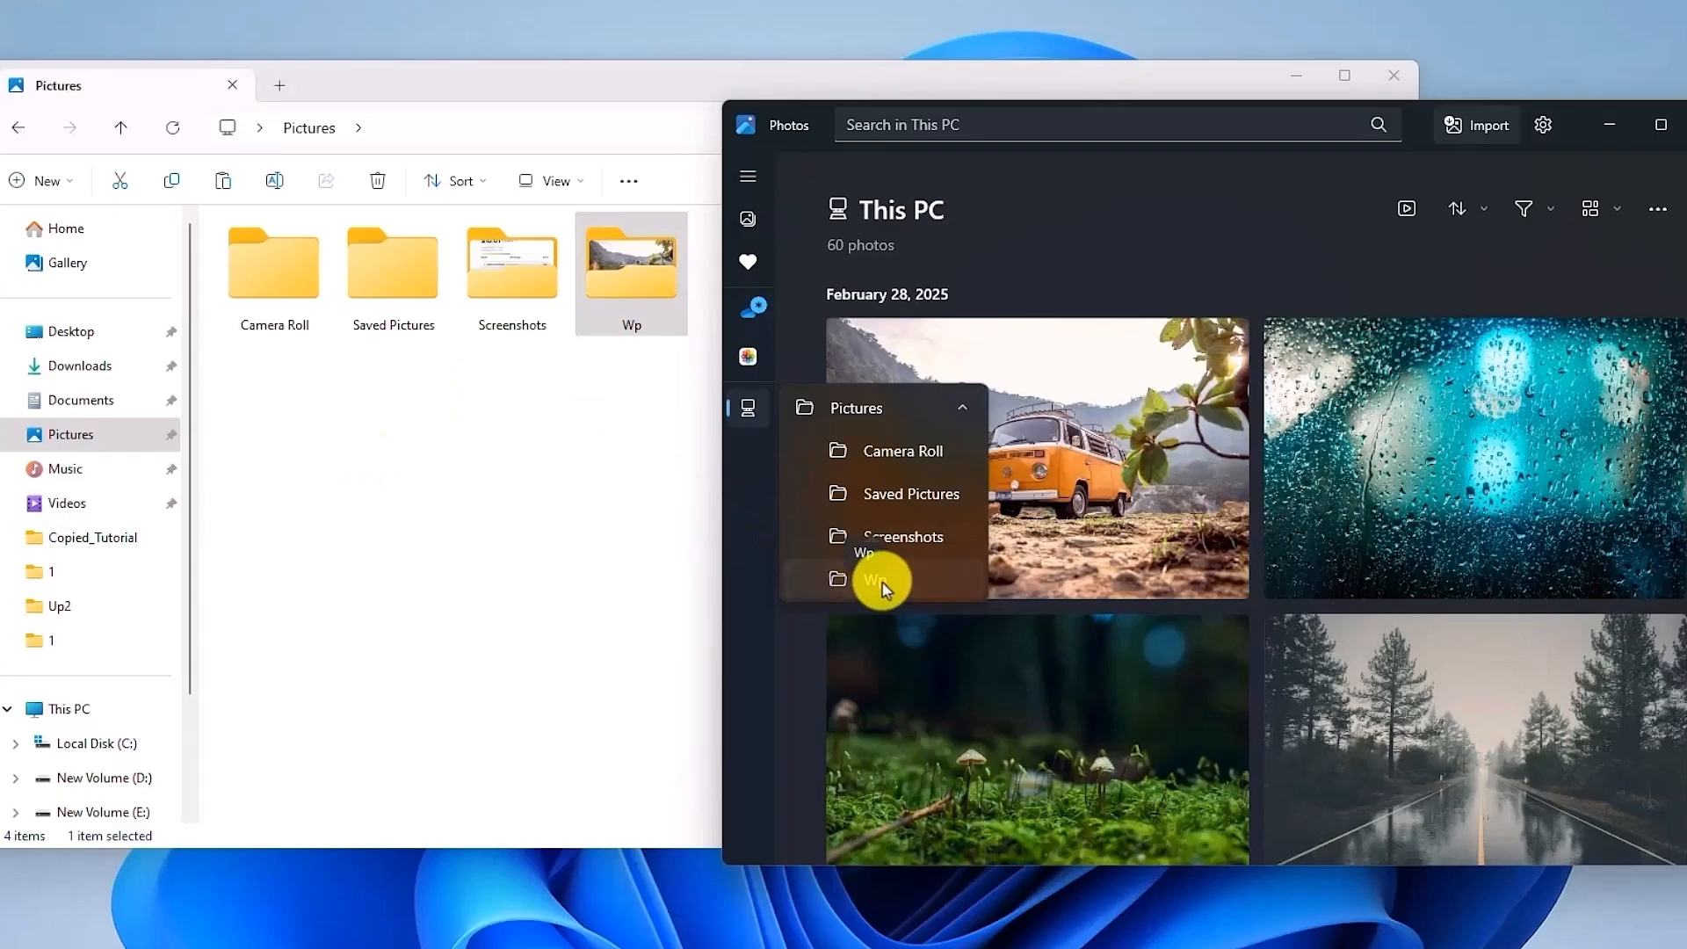
click(877, 578)
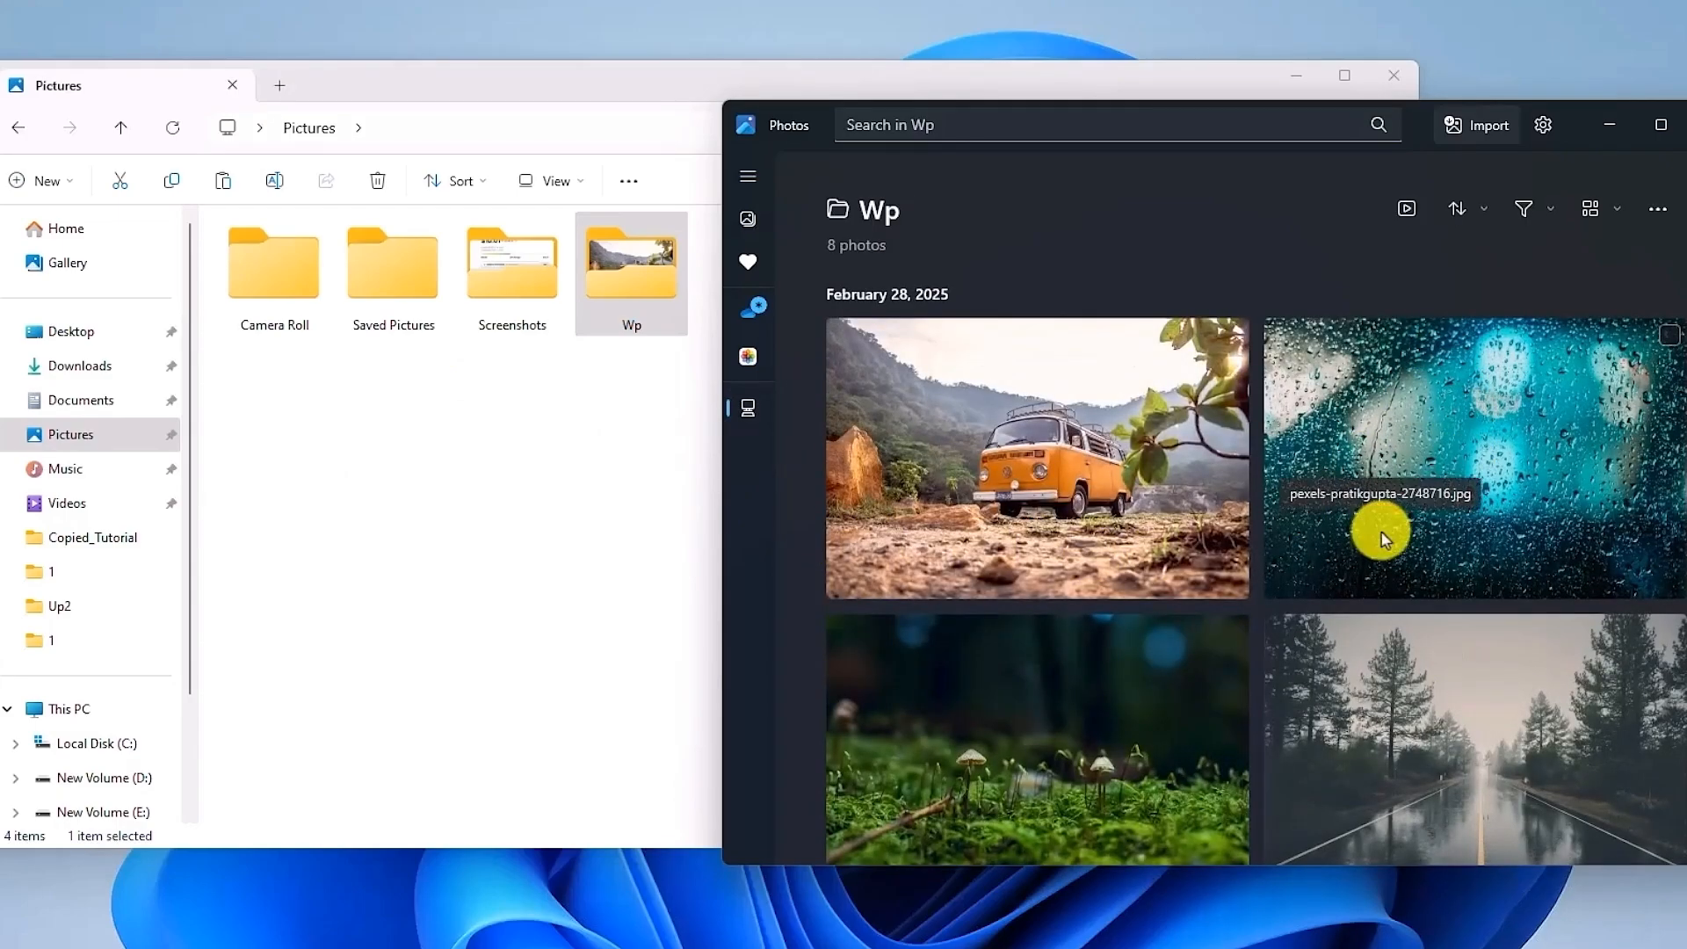
mouse_move(996, 486)
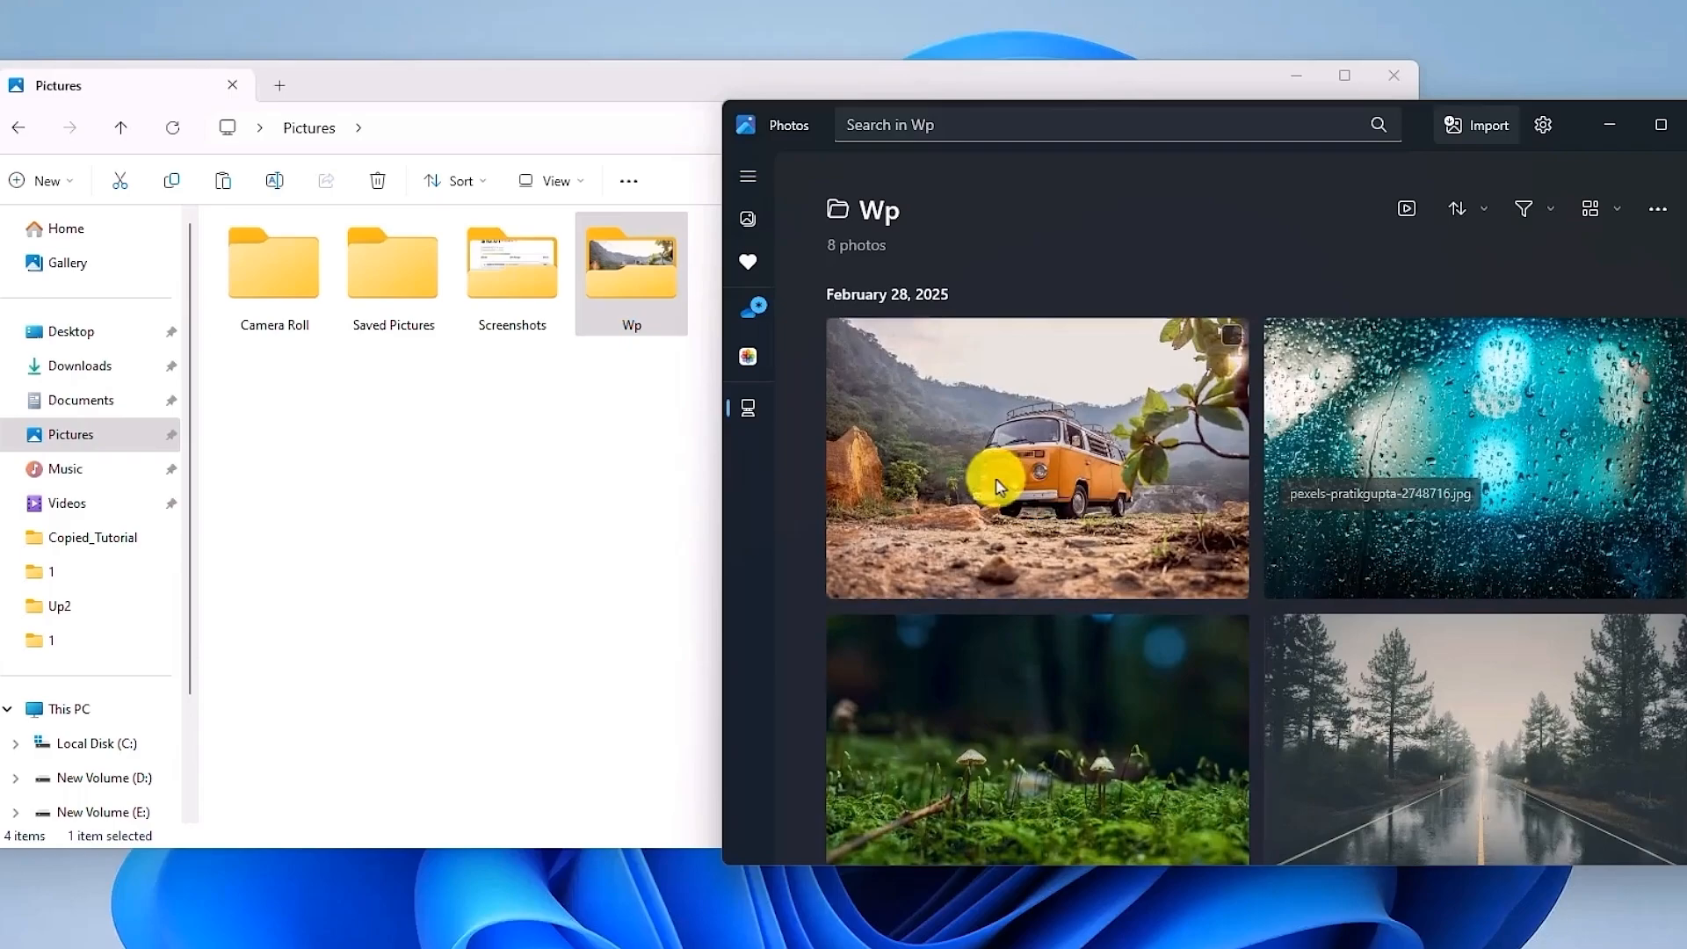
mouse_move(701, 378)
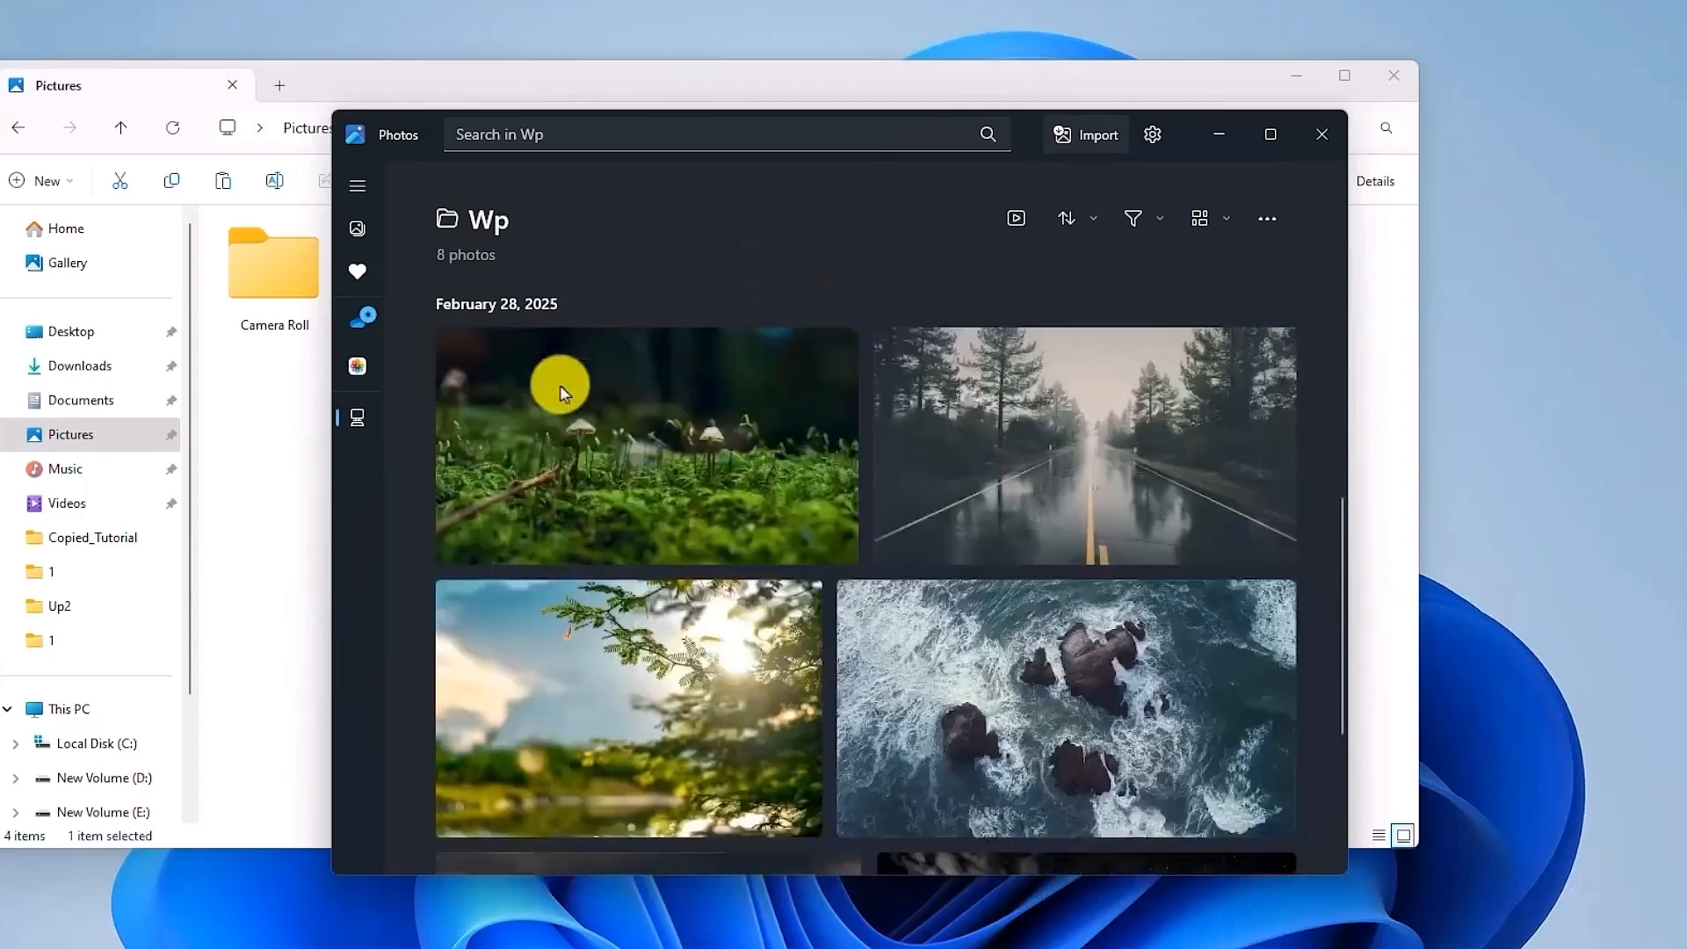
scroll(down, 3)
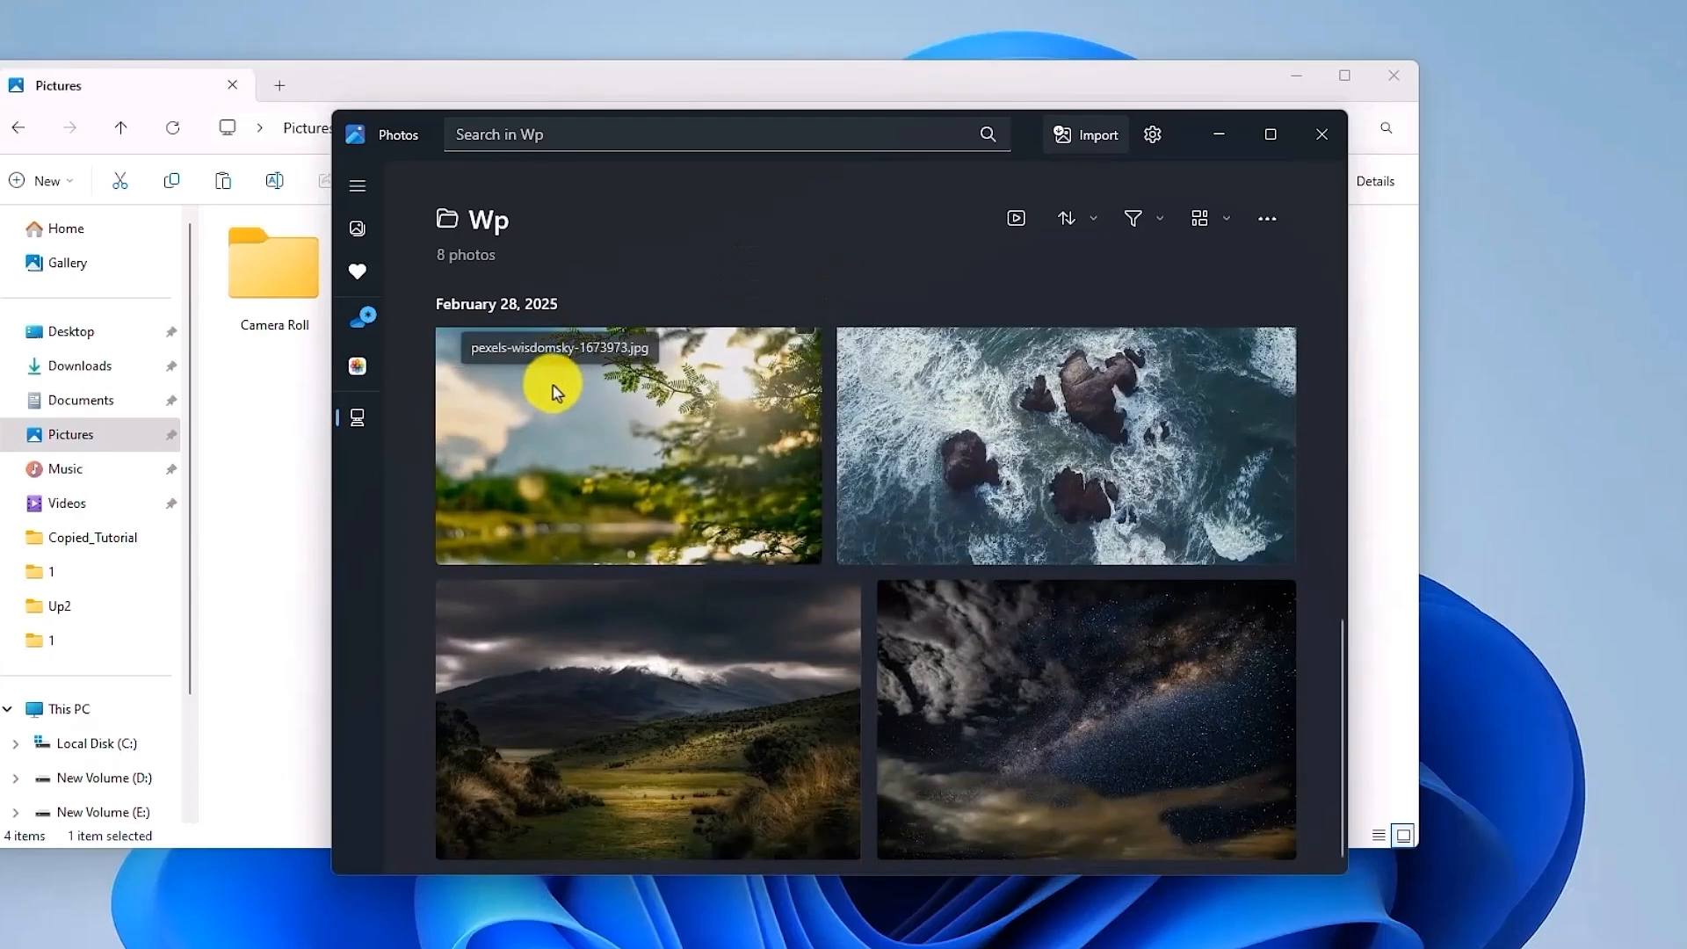
mouse_move(1016, 218)
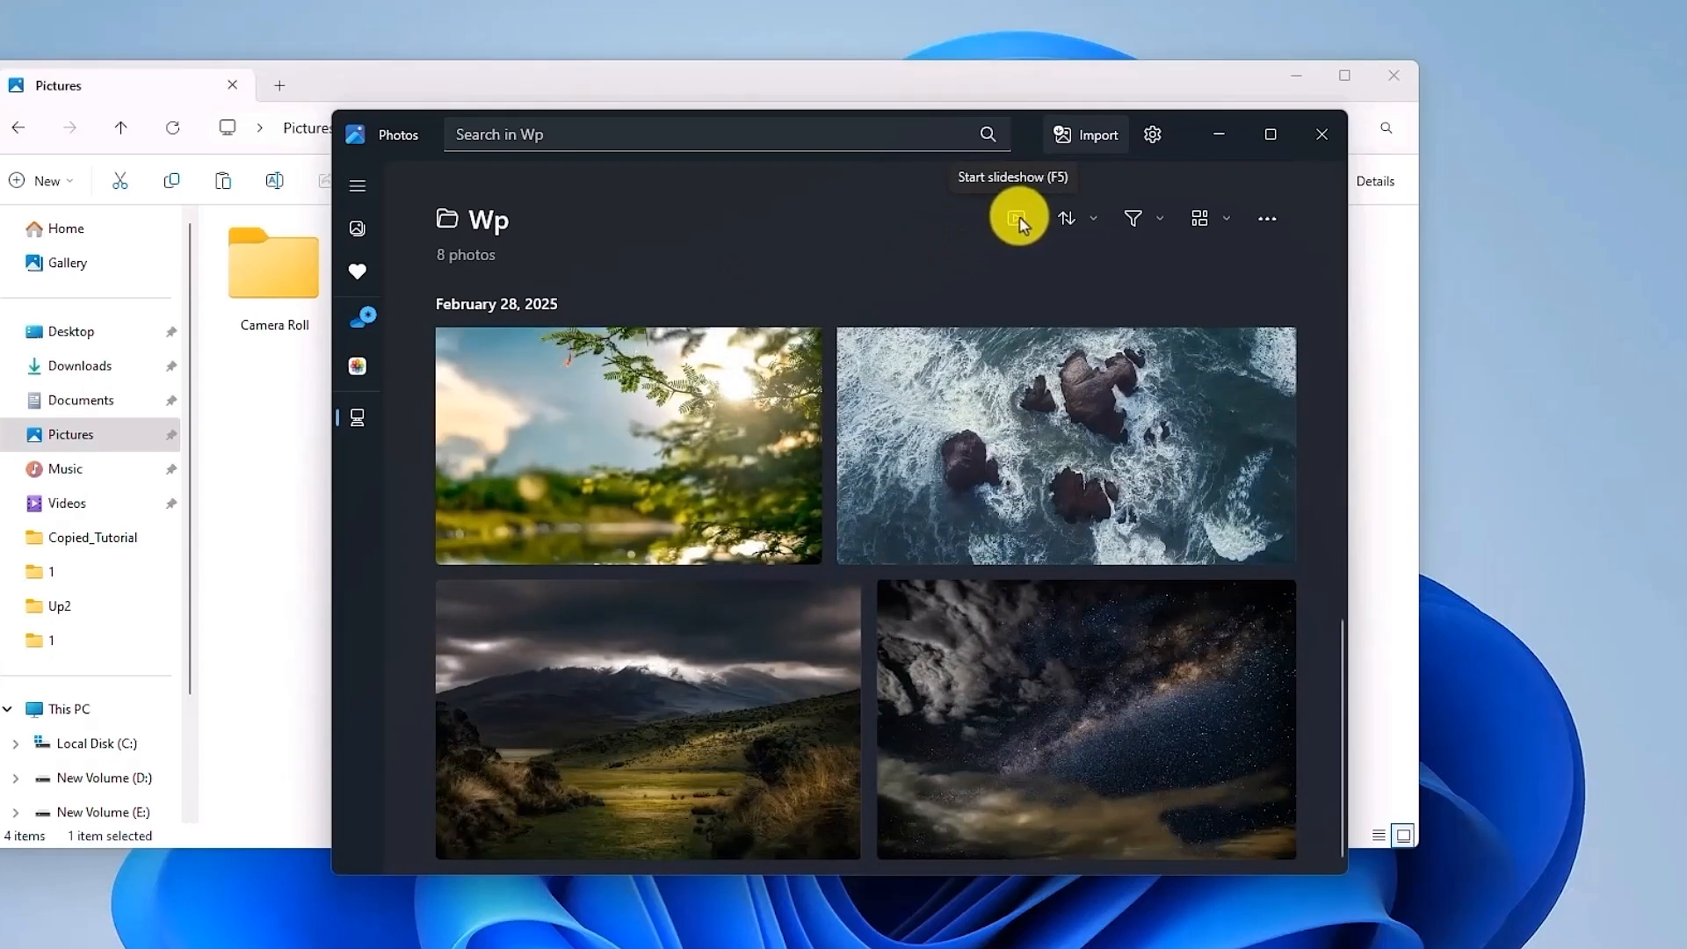
mouse_move(936, 291)
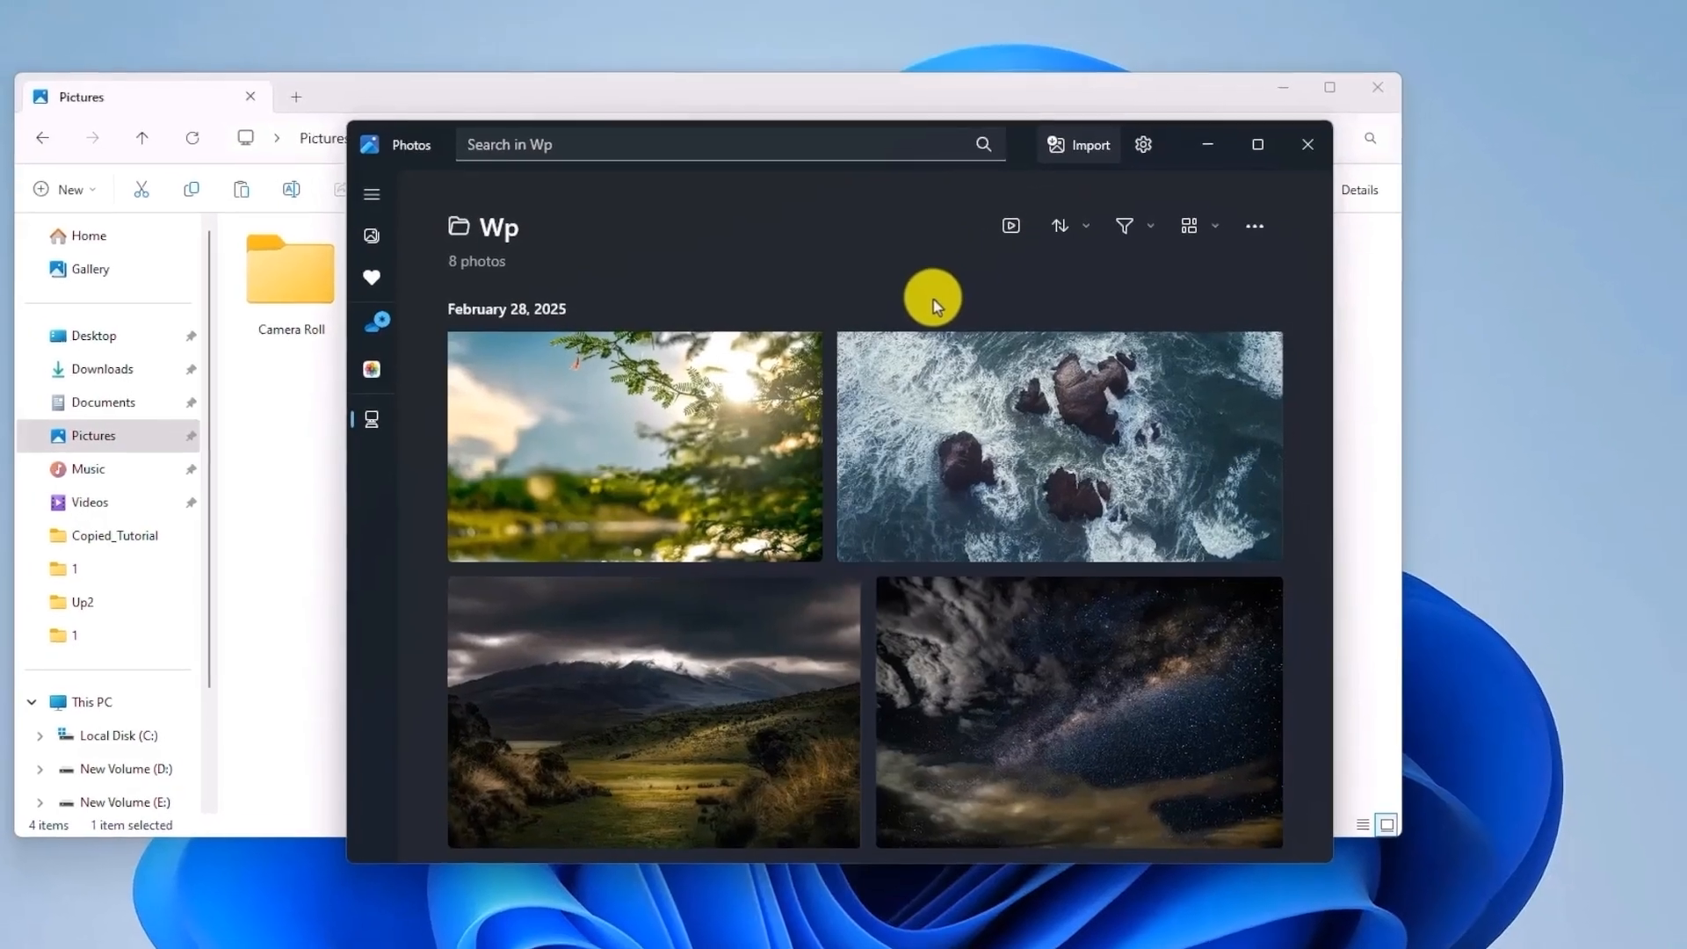
click(1010, 226)
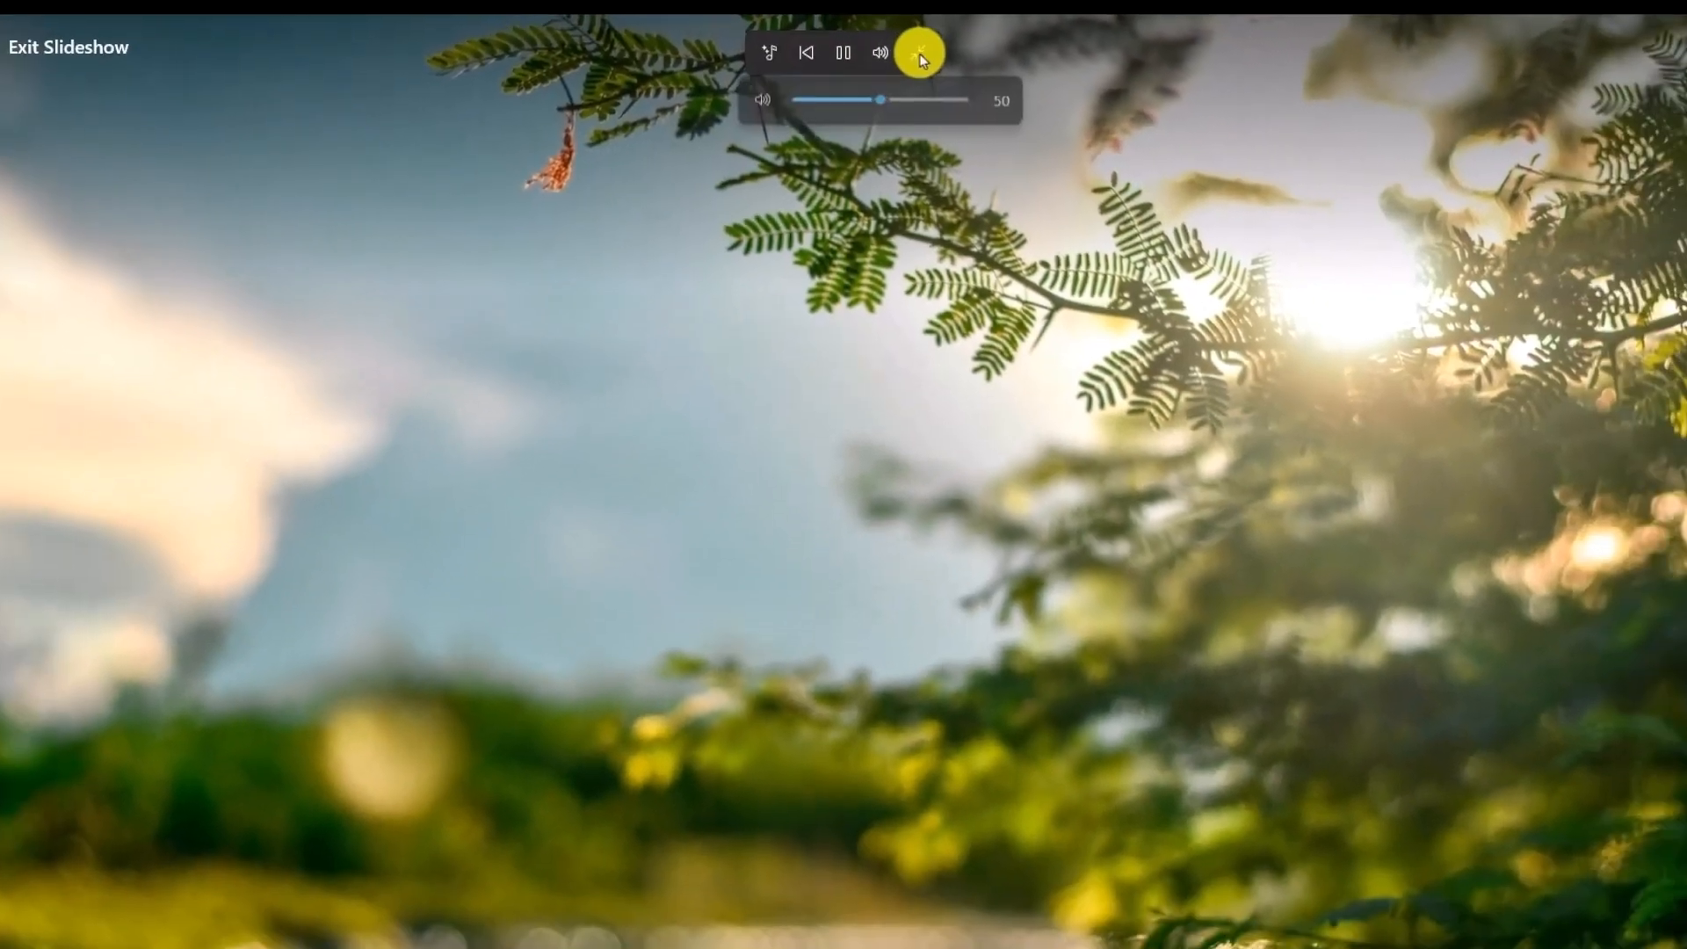
Leave full screen so the raindrops slideshow plays in a window
click(916, 54)
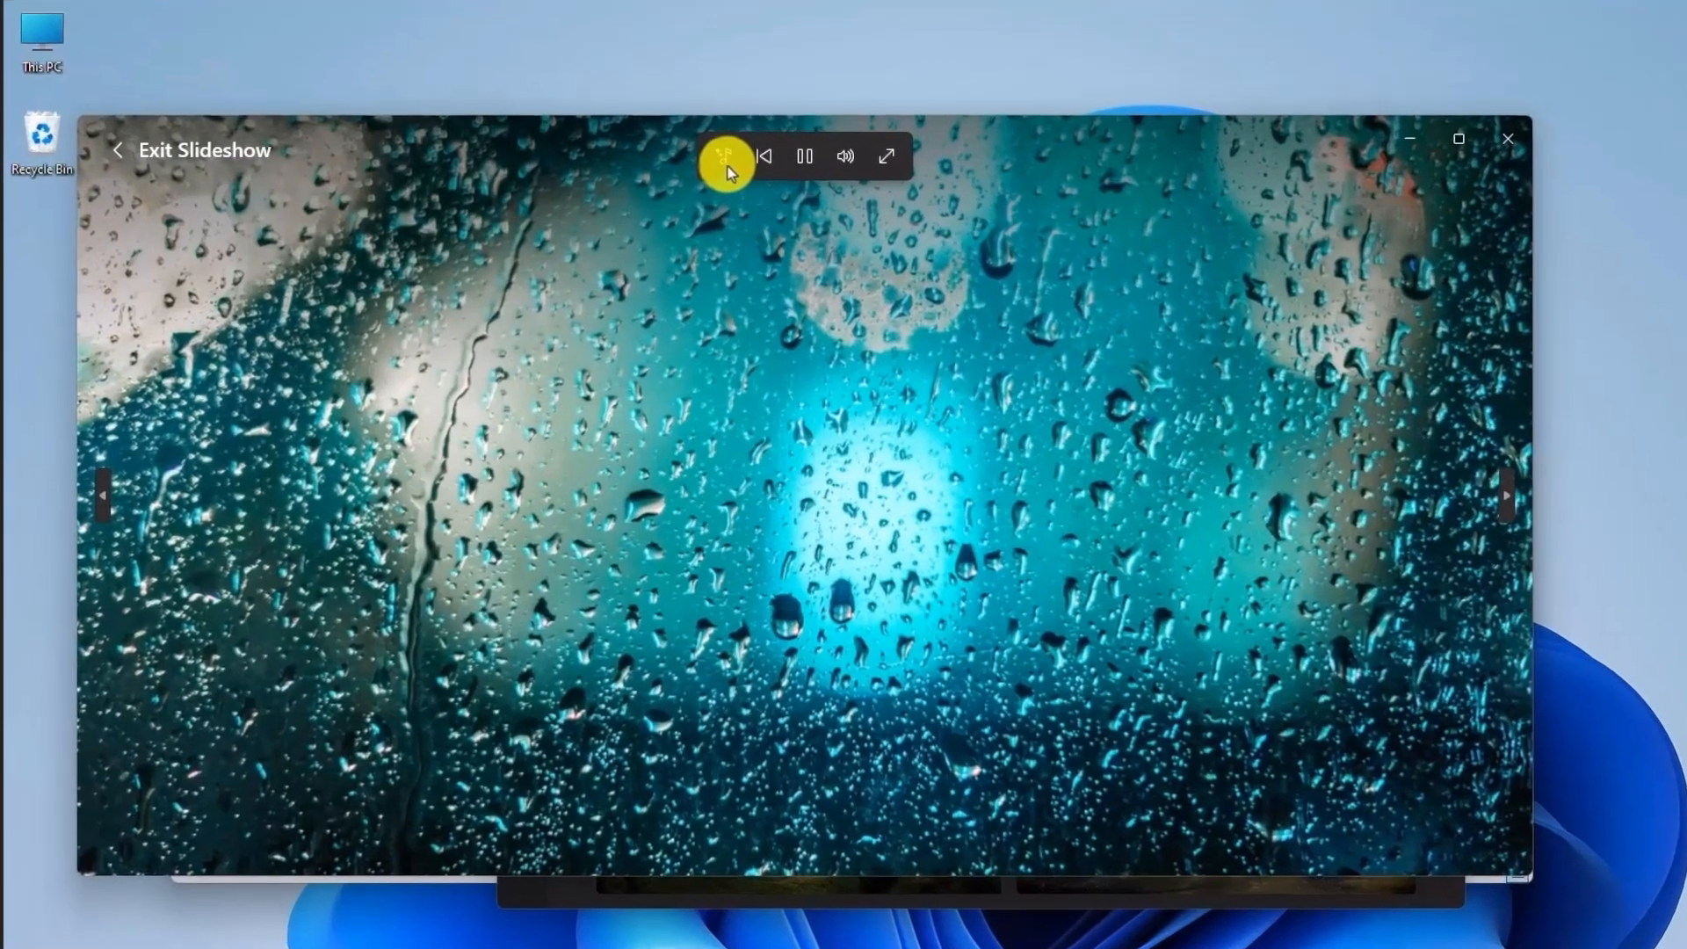
Use the windowed slideshow's toolbar controls, including sound, as it cycles past the van and mushrooms
click(727, 158)
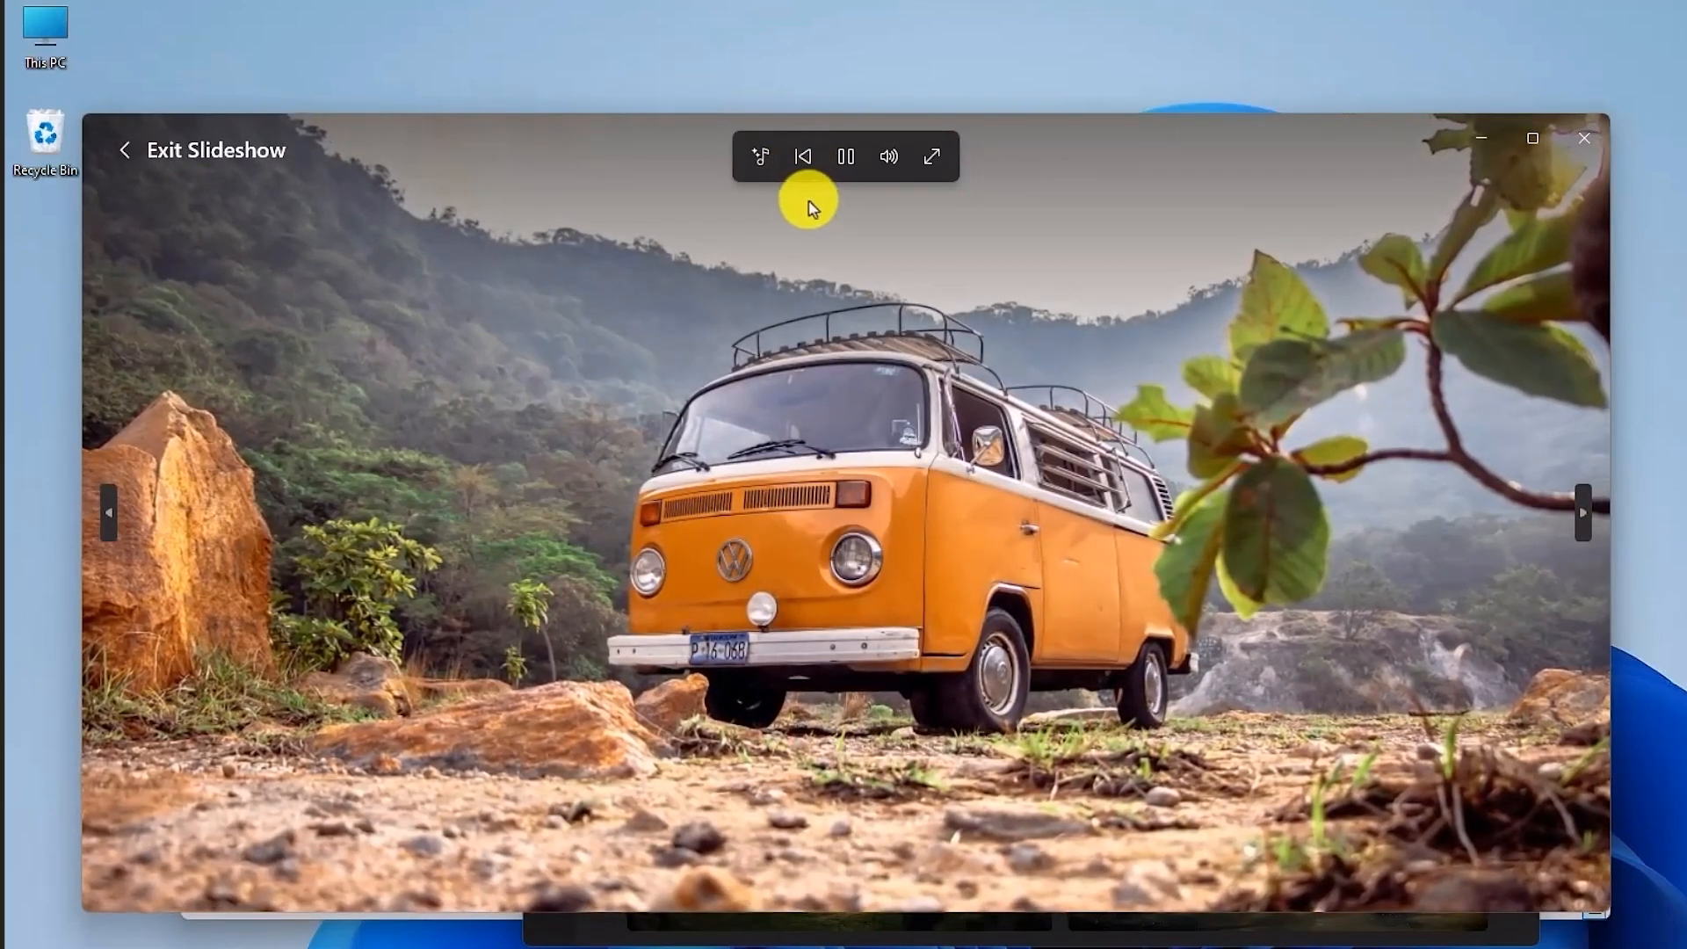
mouse_move(827, 253)
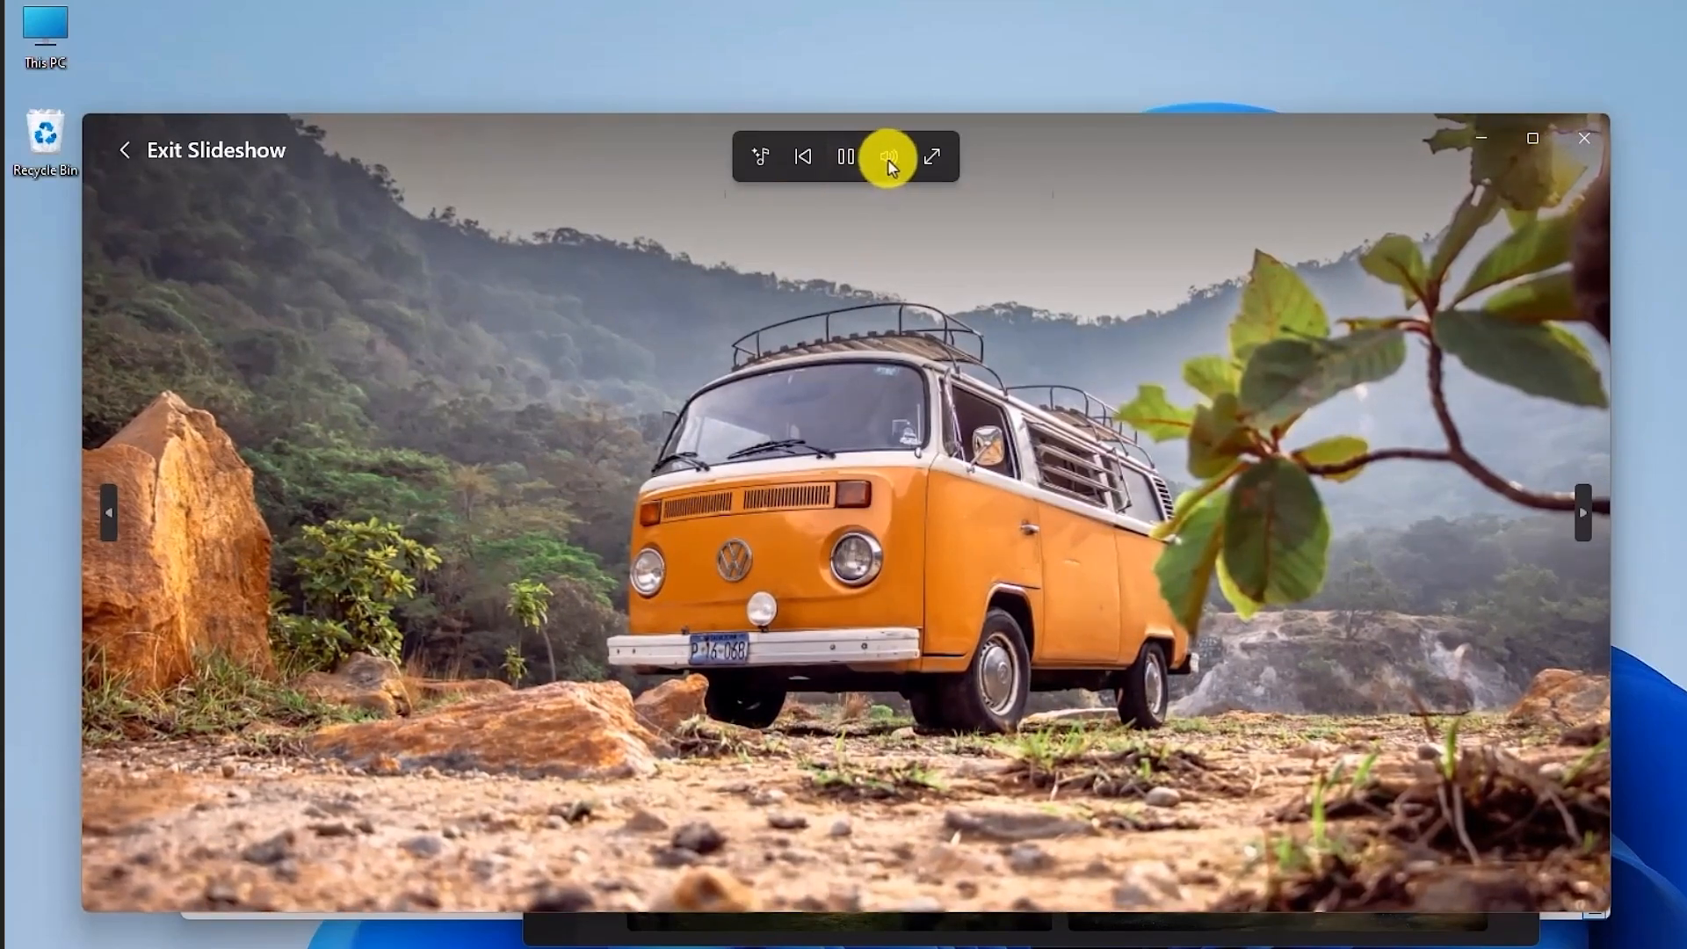
click(890, 159)
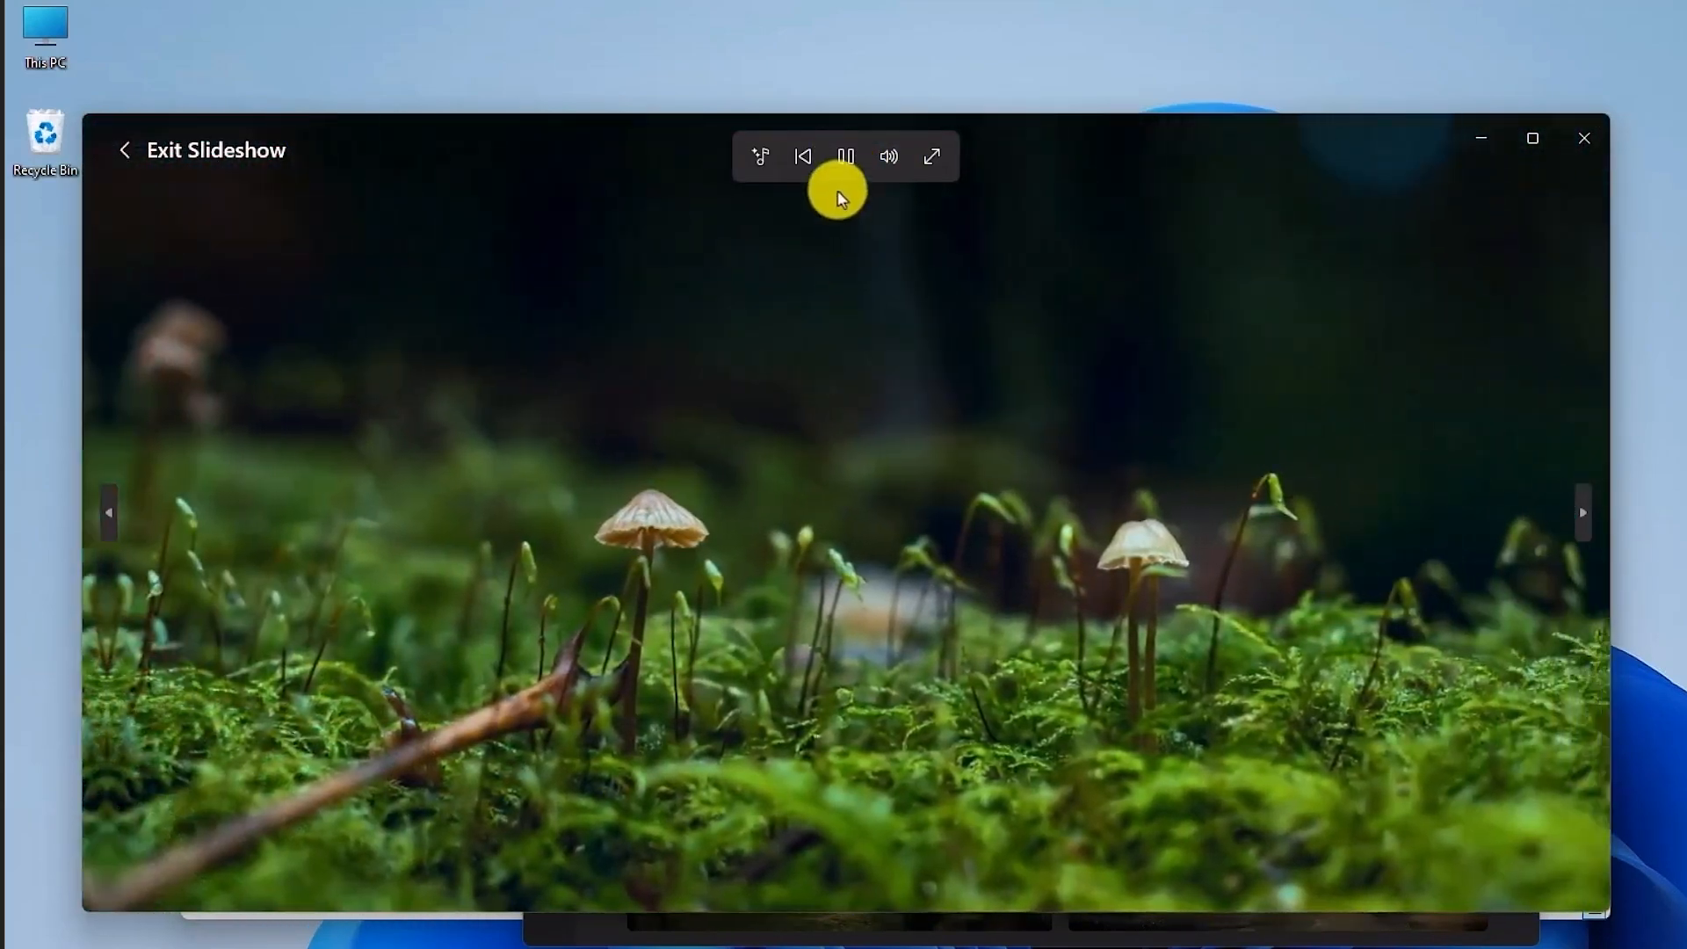
click(845, 156)
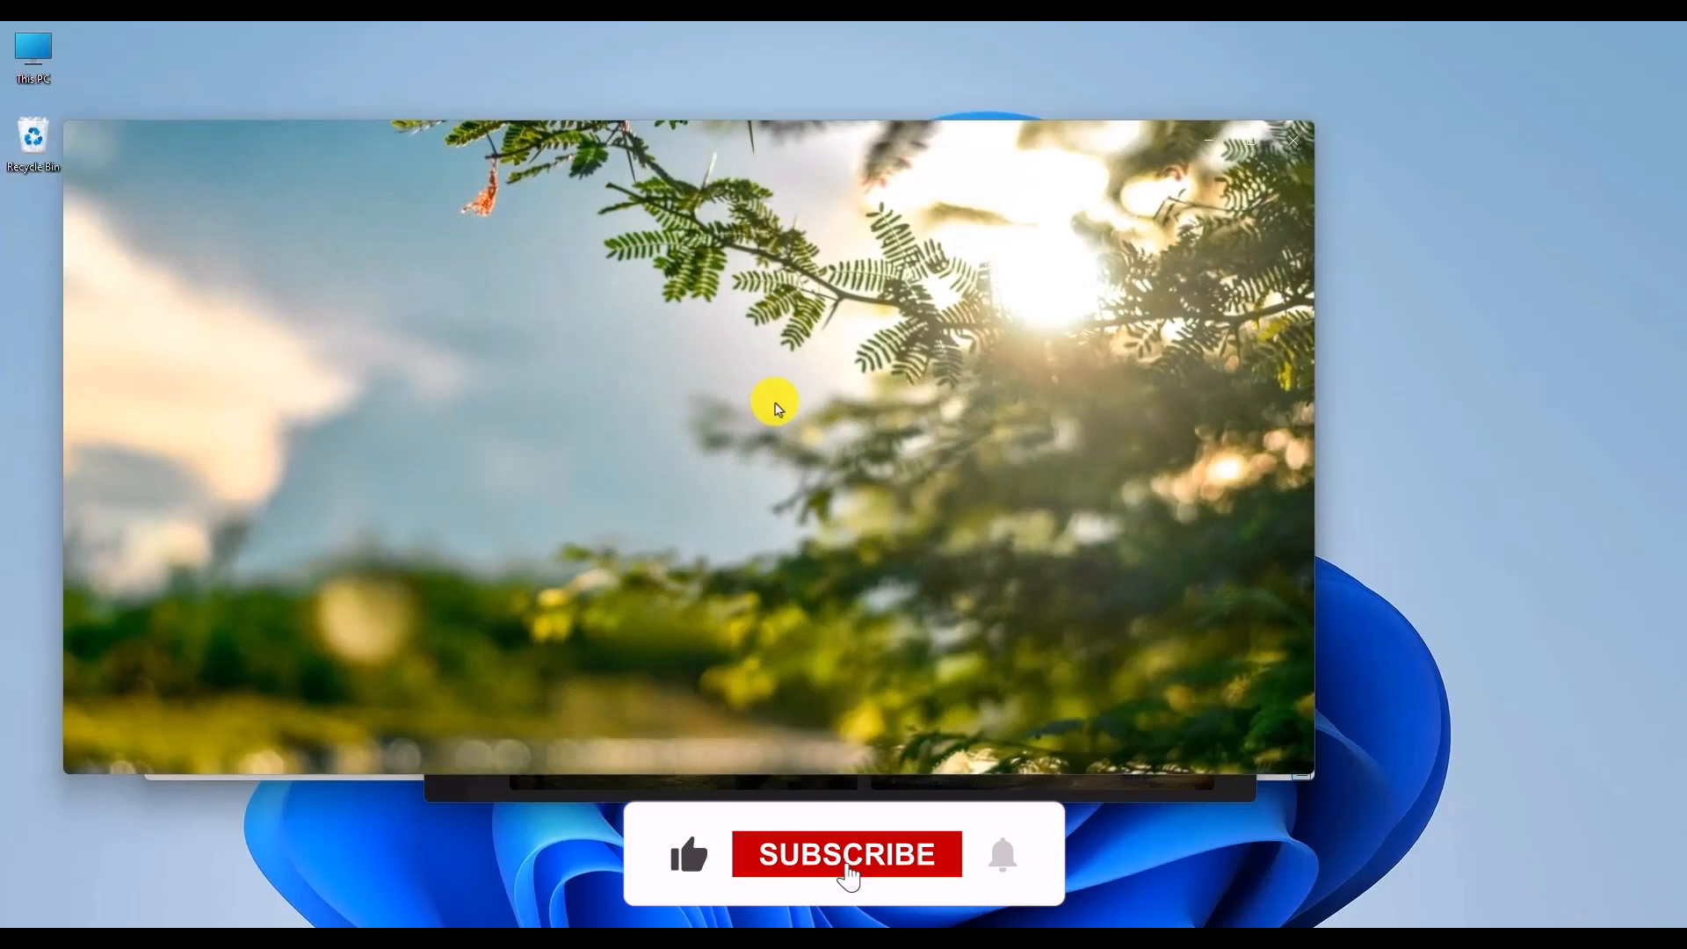
click(847, 854)
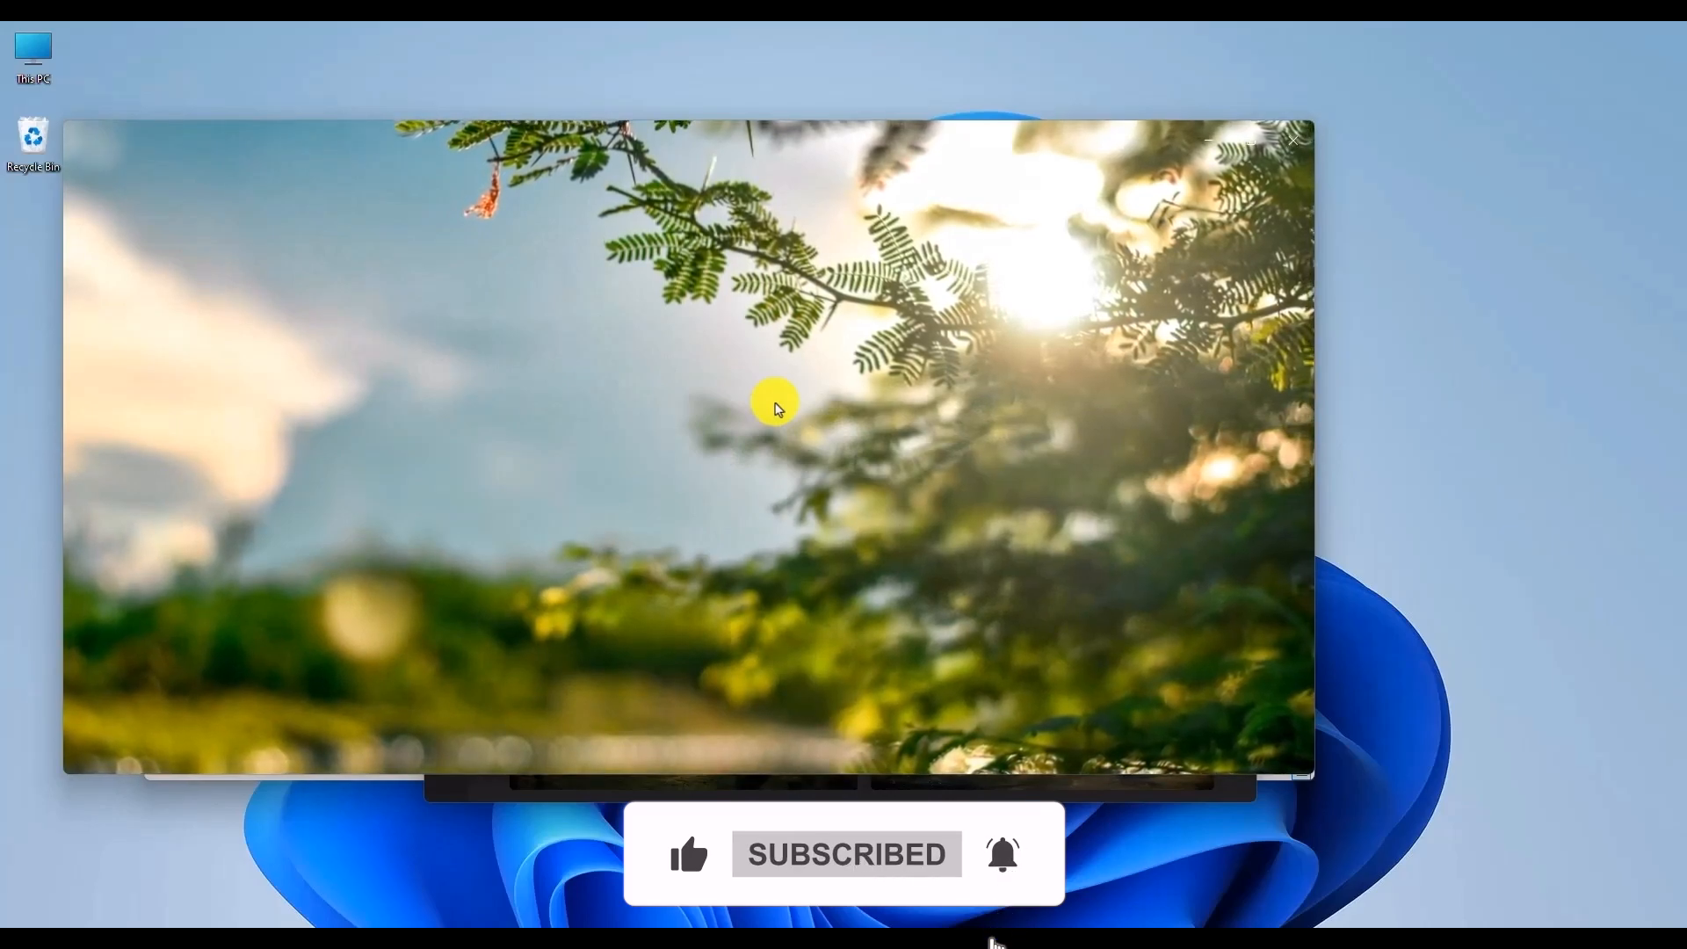